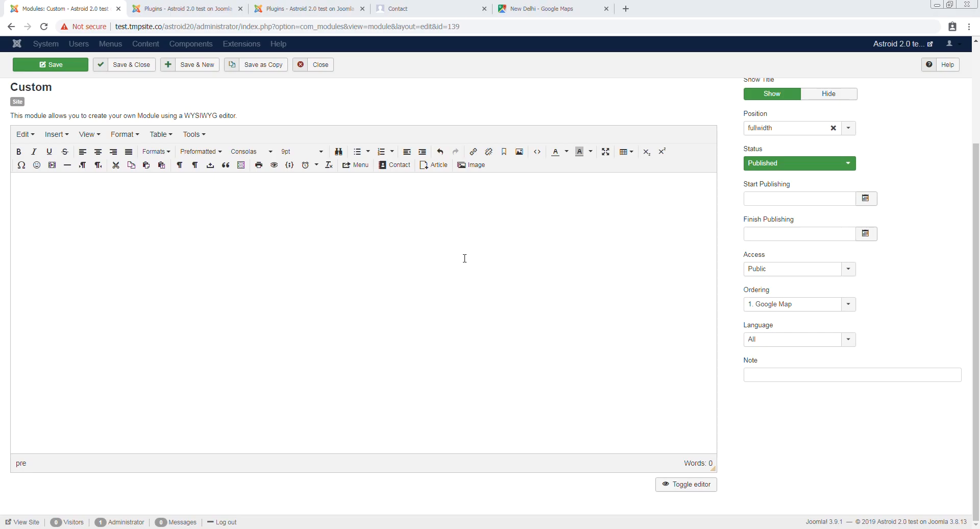
{"action": "mouse_move", "coordinate": [268, 207]}
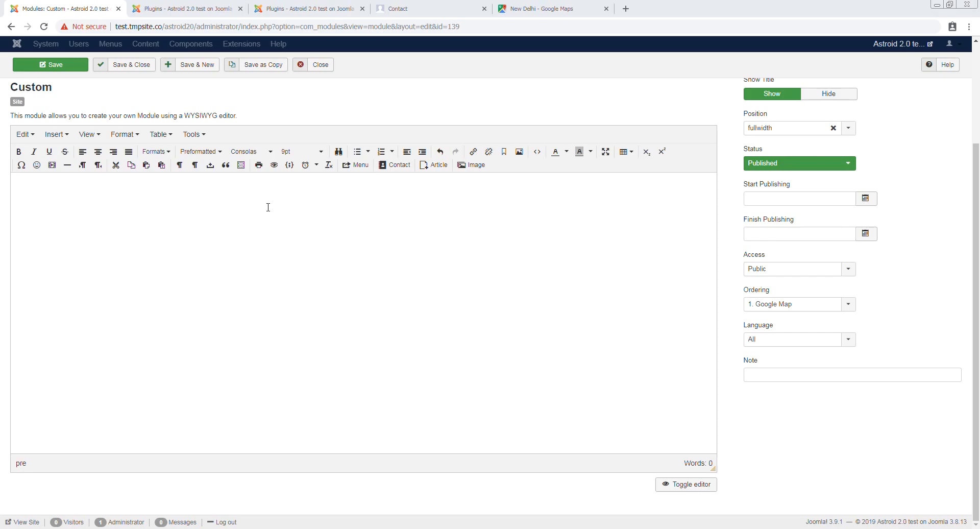
{"action": "mouse_move", "coordinate": [224, 165]}
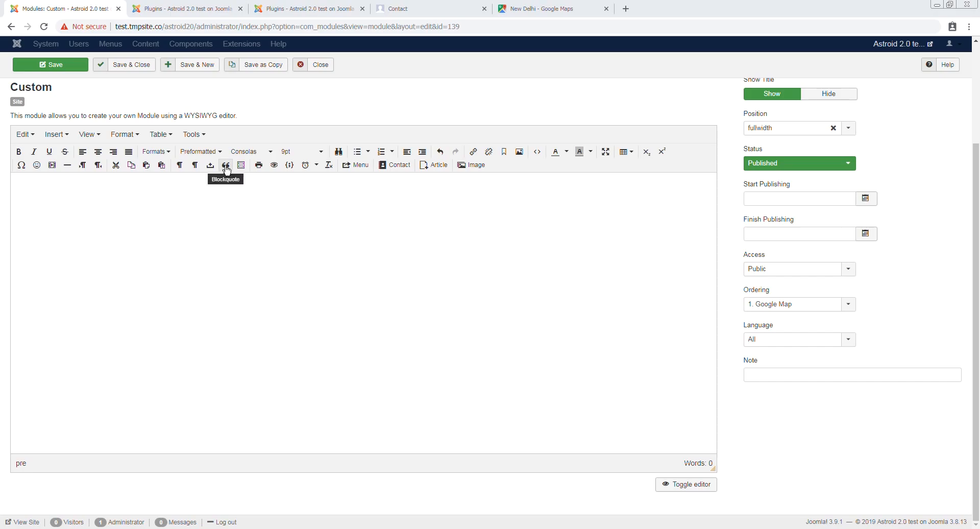
{"action": "mouse_move", "coordinate": [369, 208]}
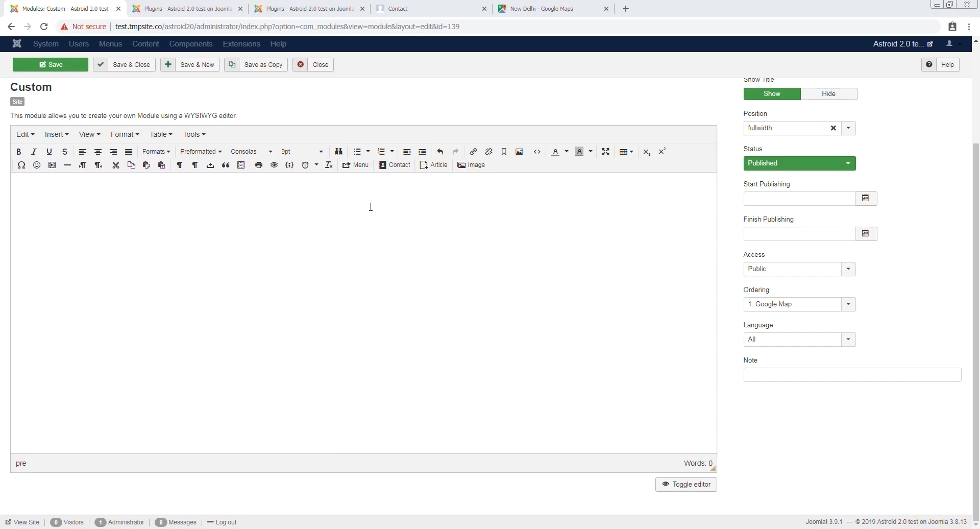
{"action": "mouse_move", "coordinate": [341, 201]}
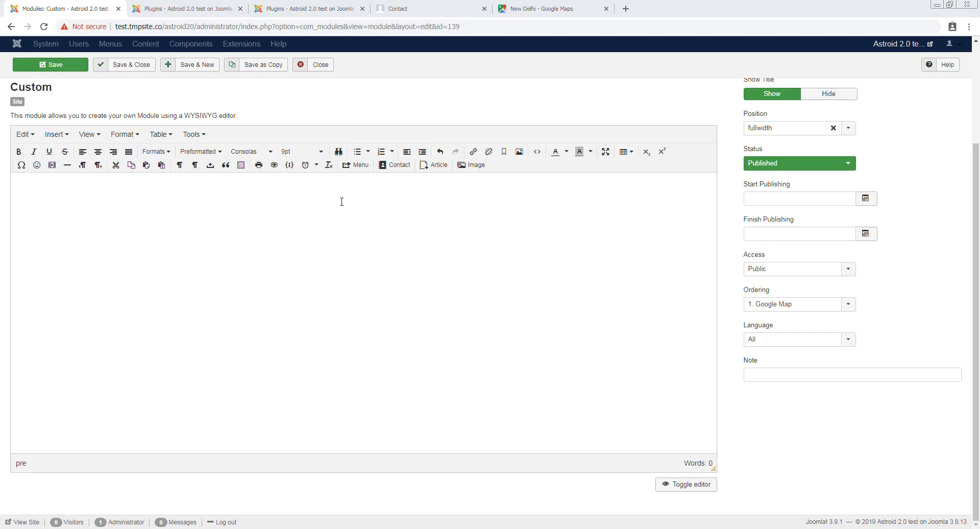
{"action": "mouse_move", "coordinate": [693, 461]}
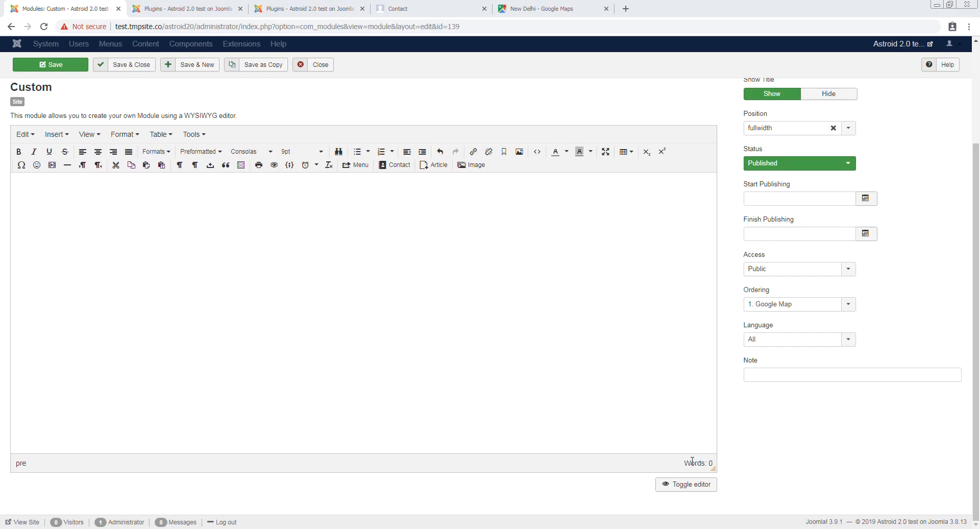
Step: Save the Google Map module and view its raw HTML, now empty after the iframe was stripped
{"action": "left_click", "coordinate": [50, 65]}
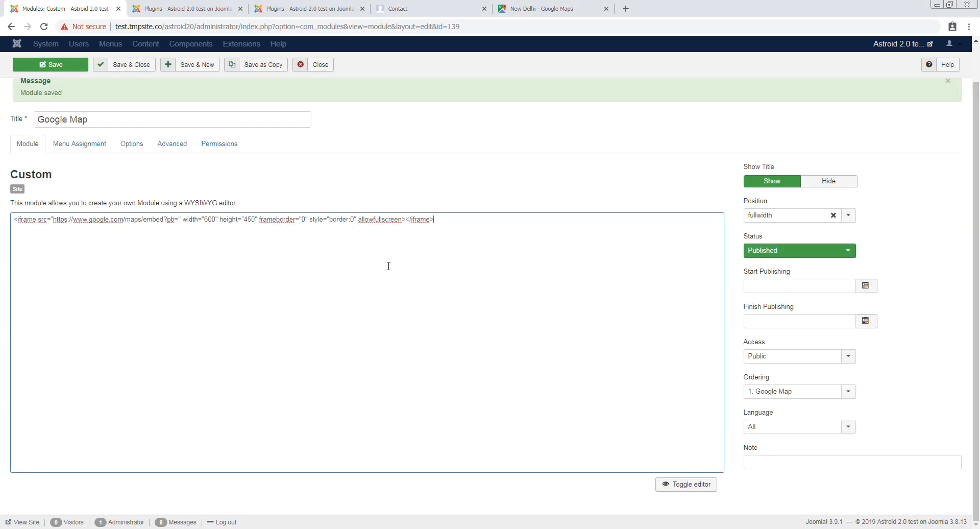
{"action": "left_click", "coordinate": [686, 484]}
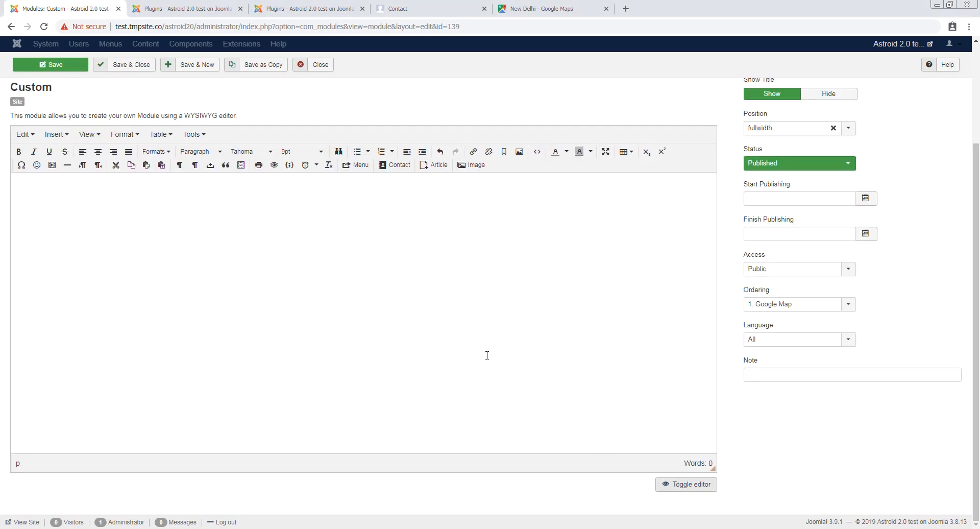
{"action": "left_click", "coordinate": [50, 65]}
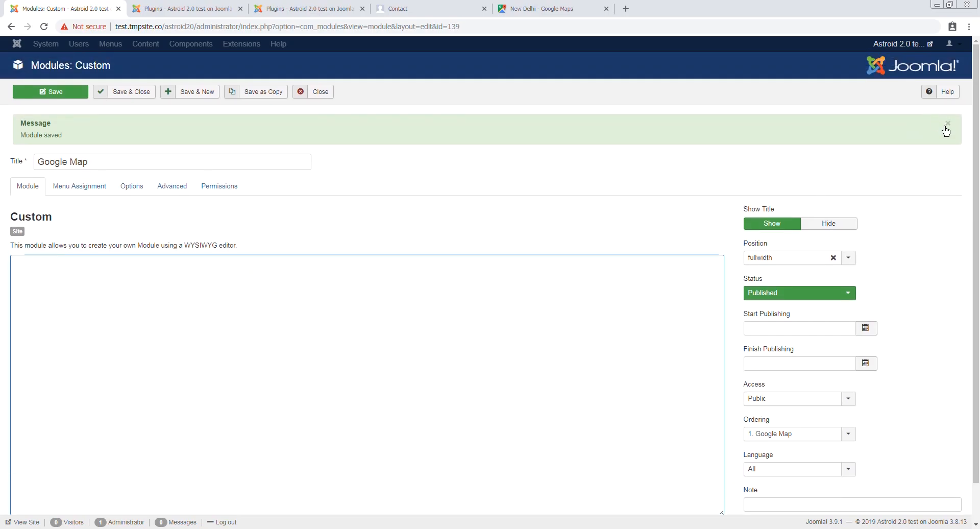
Step: Paste the Google Maps iframe embed code into the module's HTML and save, leaving only 'this should be above the map.'
{"action": "left_click", "coordinate": [948, 130]}
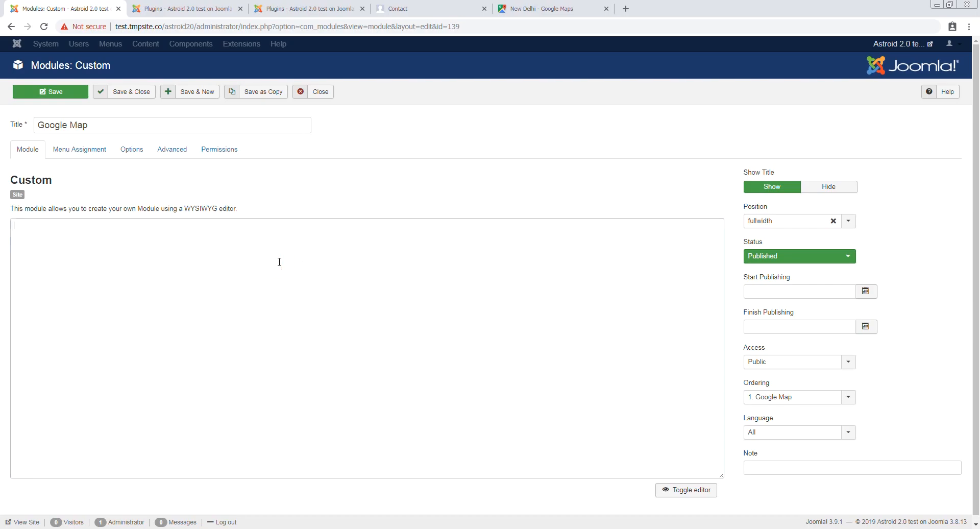
{"action": "type", "text": "<iframe src=\"https://www.google.com/maps/embed?pb=\" width=\"600\" height=\"450\" frameborder=\"0\" style=\"border:0\" allowfullscreen></iframe>"}
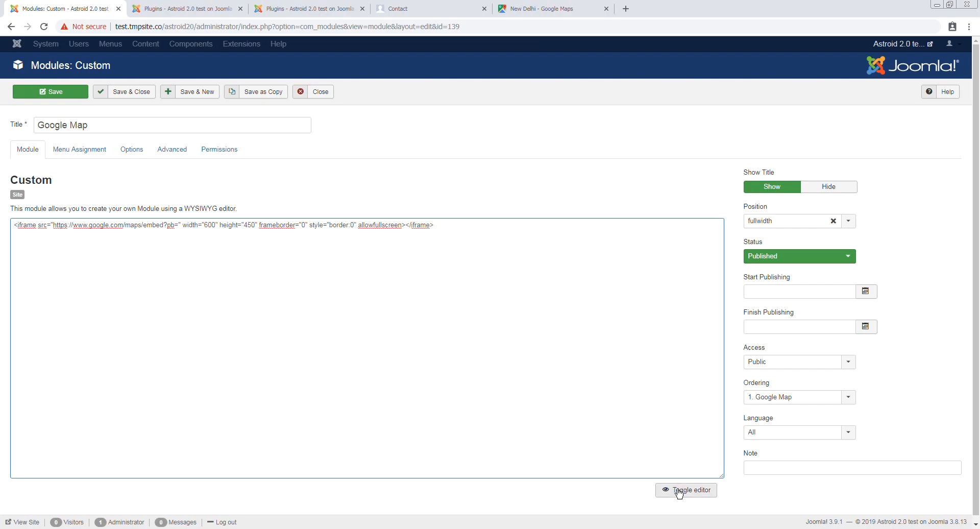
{"action": "left_click", "coordinate": [686, 490]}
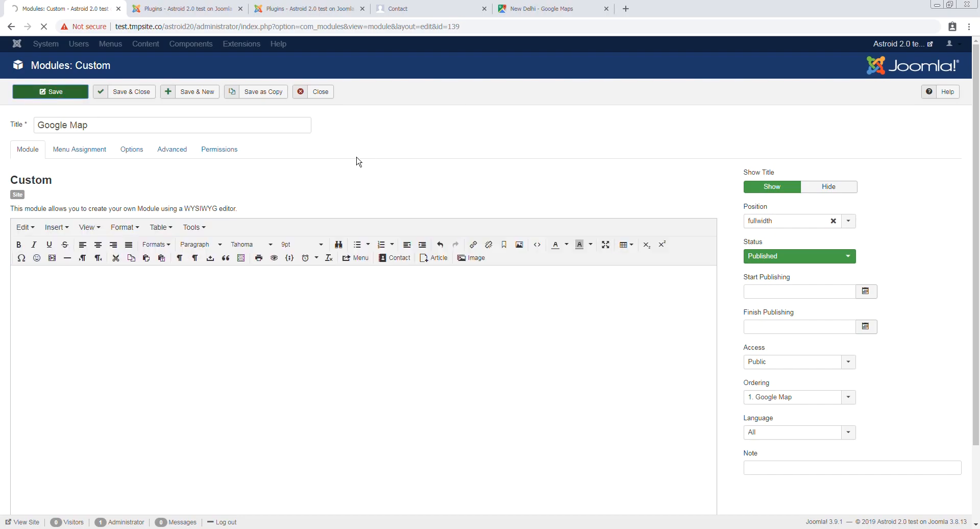
{"action": "left_click", "coordinate": [49, 91]}
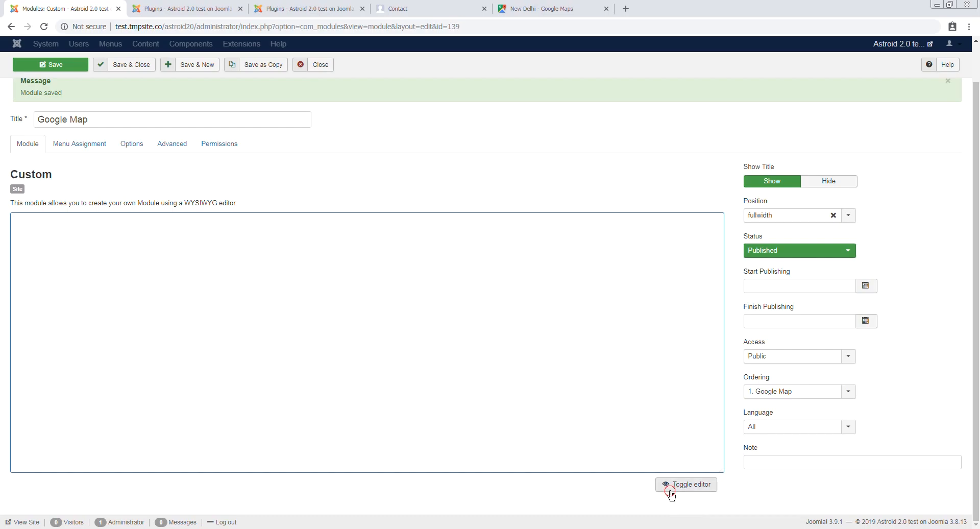
{"action": "left_click", "coordinate": [686, 485]}
{"action": "type", "text": "this should be above the map."}
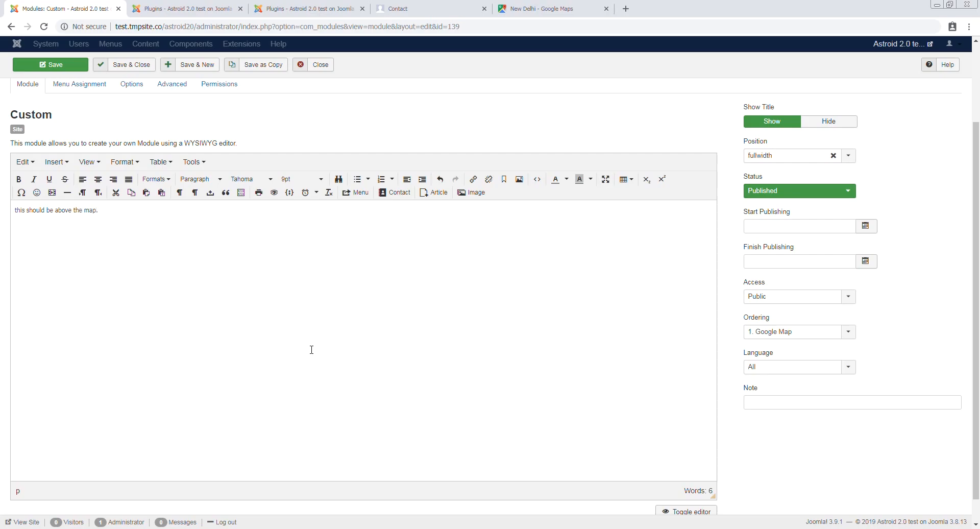
{"action": "left_click", "coordinate": [50, 64]}
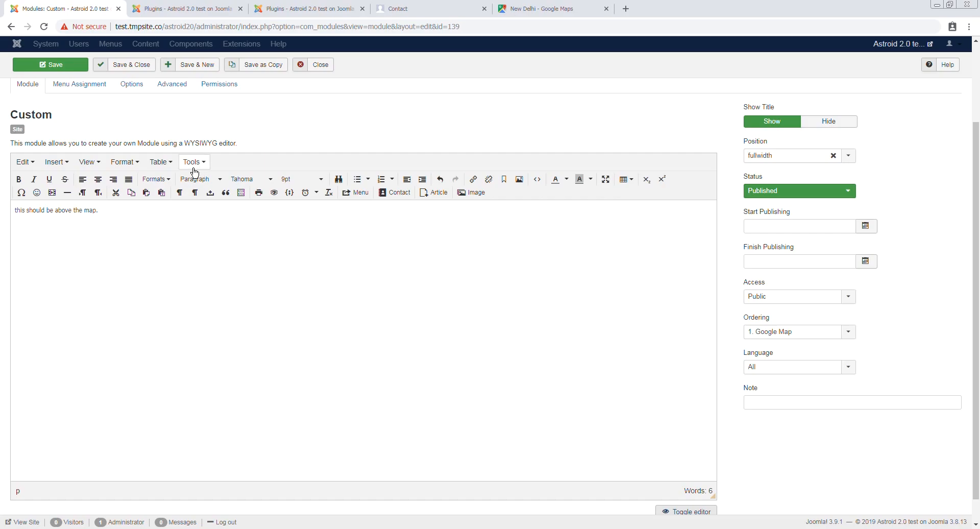
{"action": "mouse_move", "coordinate": [123, 161]}
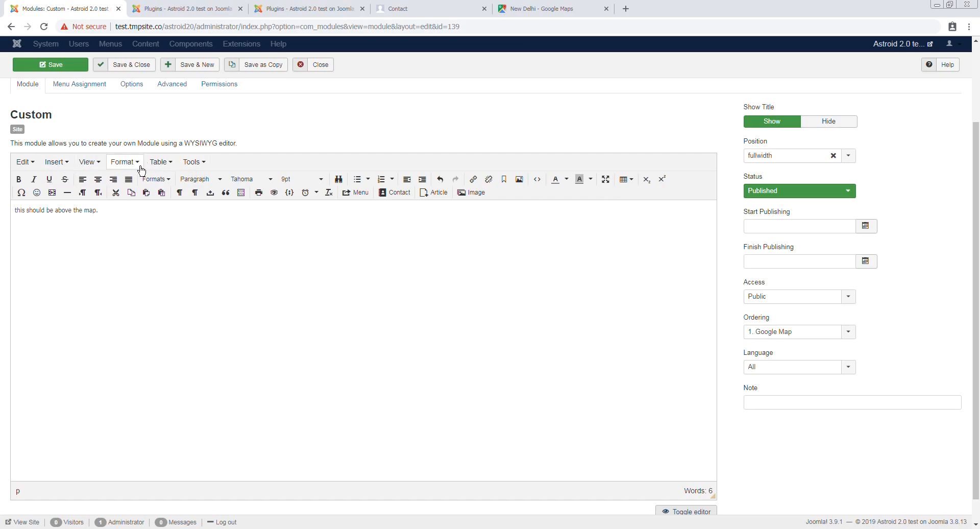
{"action": "mouse_move", "coordinate": [648, 180]}
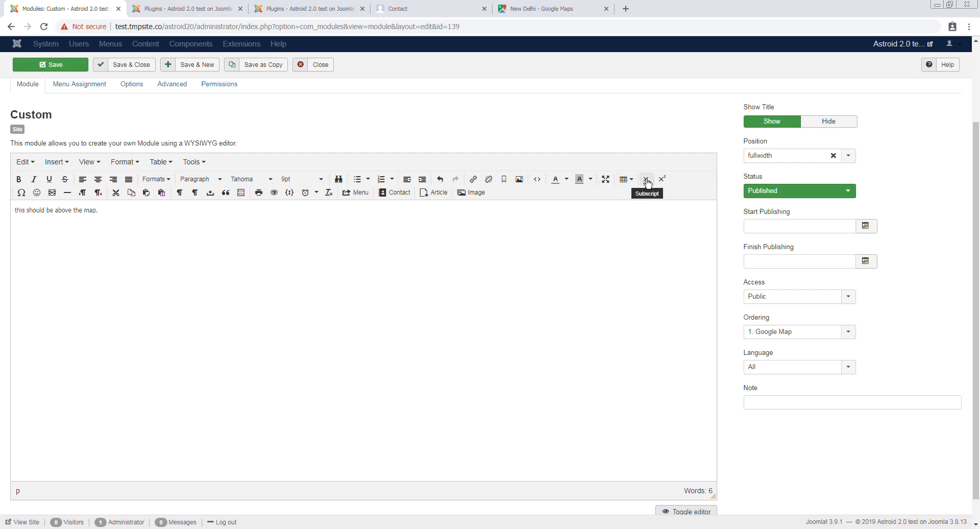
{"action": "mouse_move", "coordinate": [536, 180]}
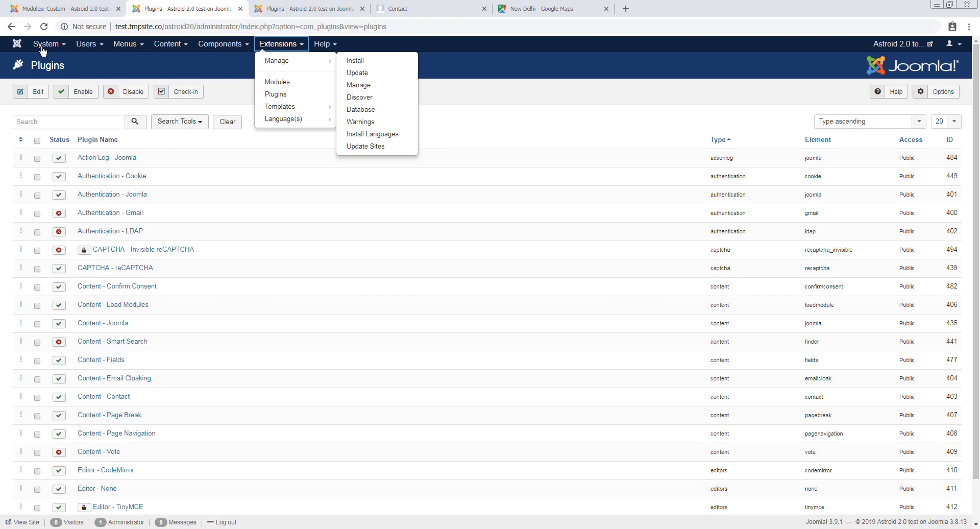
Step: Set the Default Editor to Editor - None in Global Configuration and save it
{"action": "left_click", "coordinate": [359, 85]}
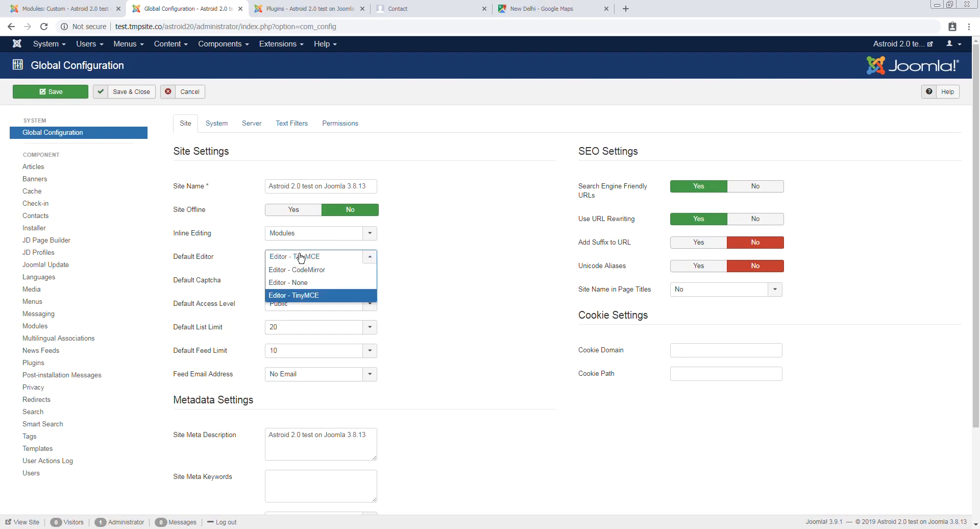
{"action": "left_click", "coordinate": [288, 282]}
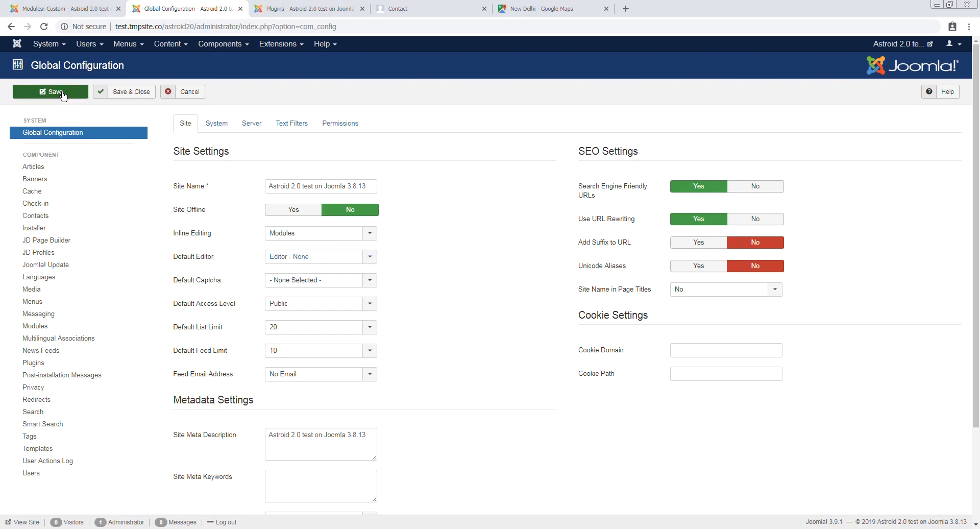
{"action": "left_click", "coordinate": [50, 91]}
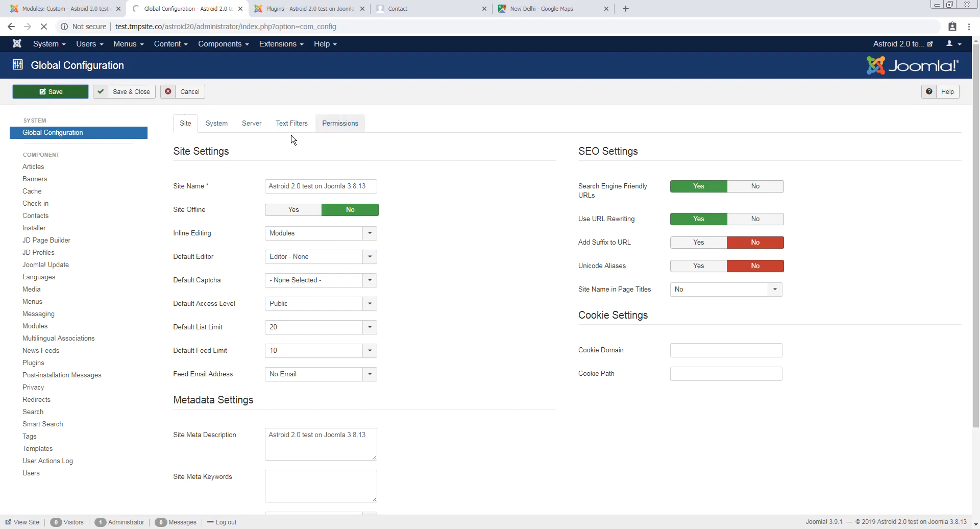
{"action": "left_click", "coordinate": [50, 91]}
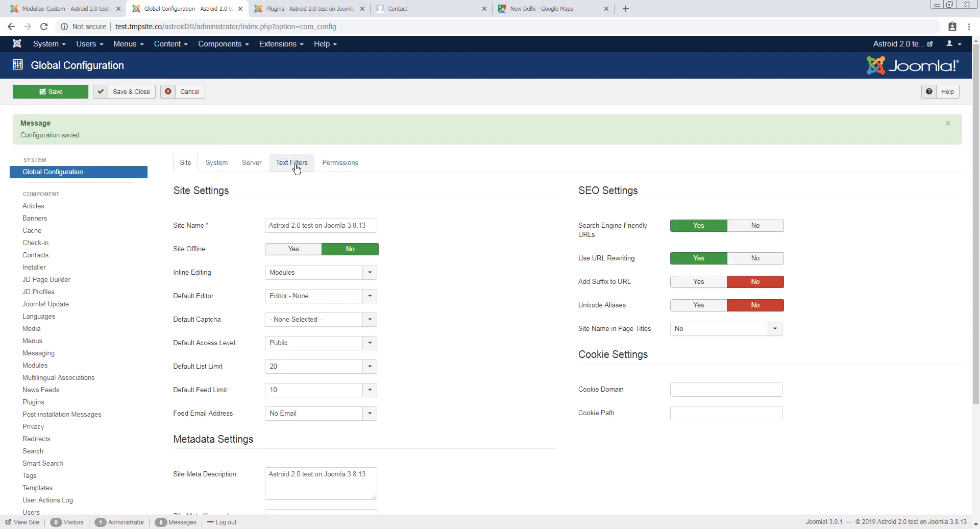
Step: Save the Google Map module with the iframe code kept and switch to the Contact page
{"action": "left_click", "coordinate": [62, 9]}
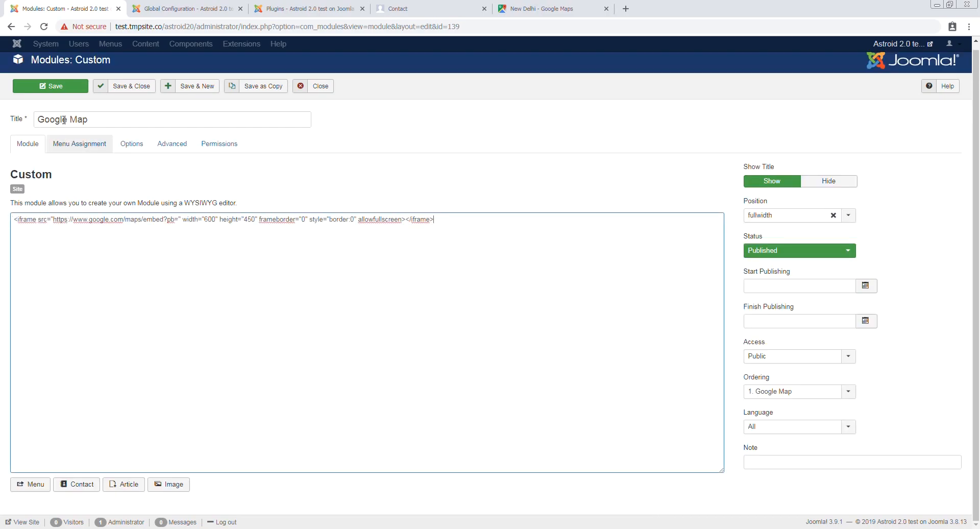
{"action": "left_click", "coordinate": [50, 86]}
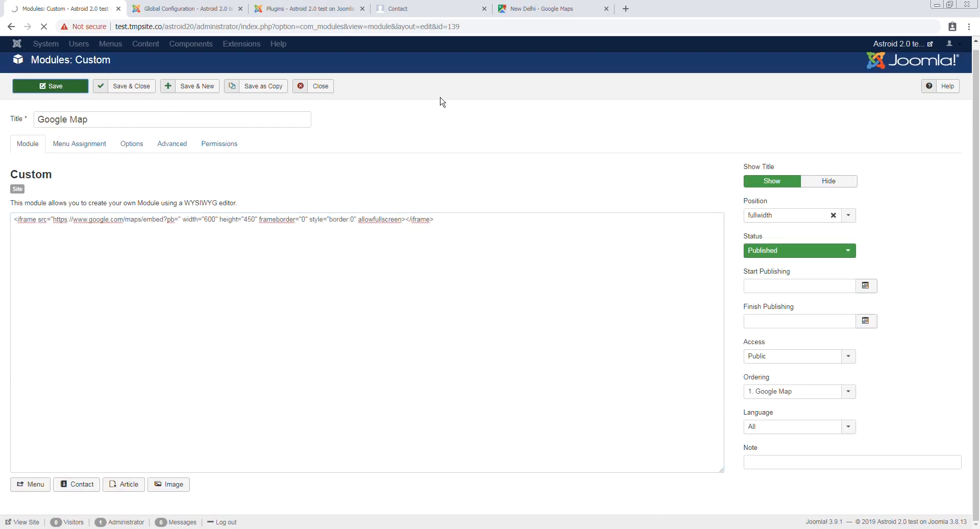
{"action": "left_click", "coordinate": [50, 86]}
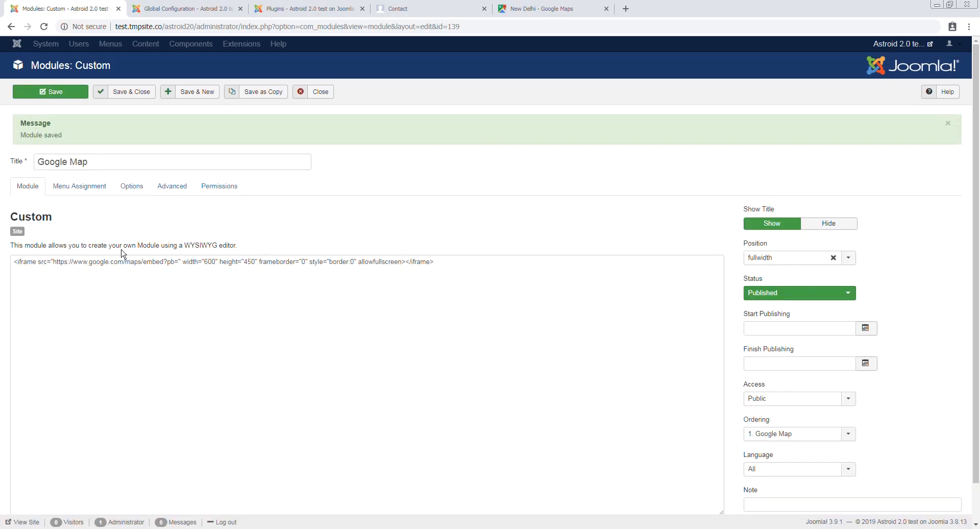
{"action": "left_click", "coordinate": [406, 8]}
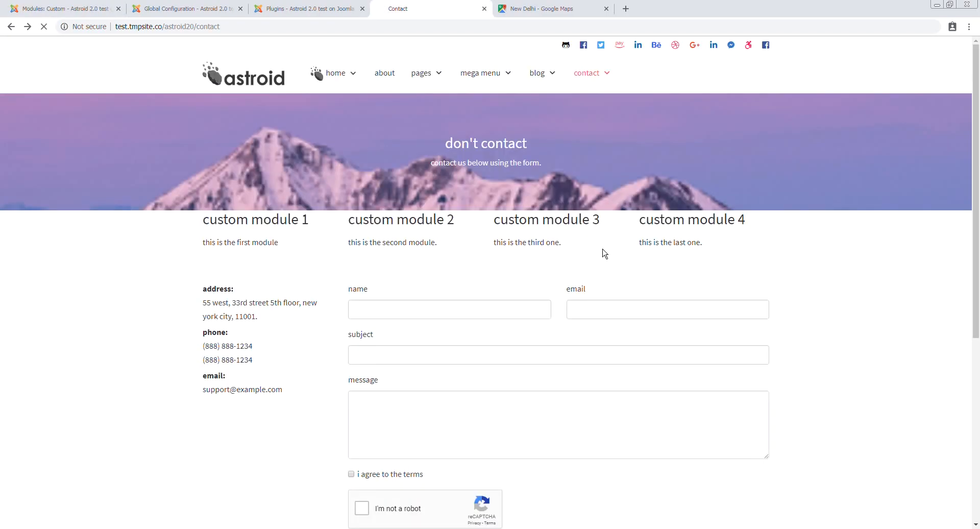
{"action": "scroll", "scroll_direction": "down", "scroll_amount": 3}
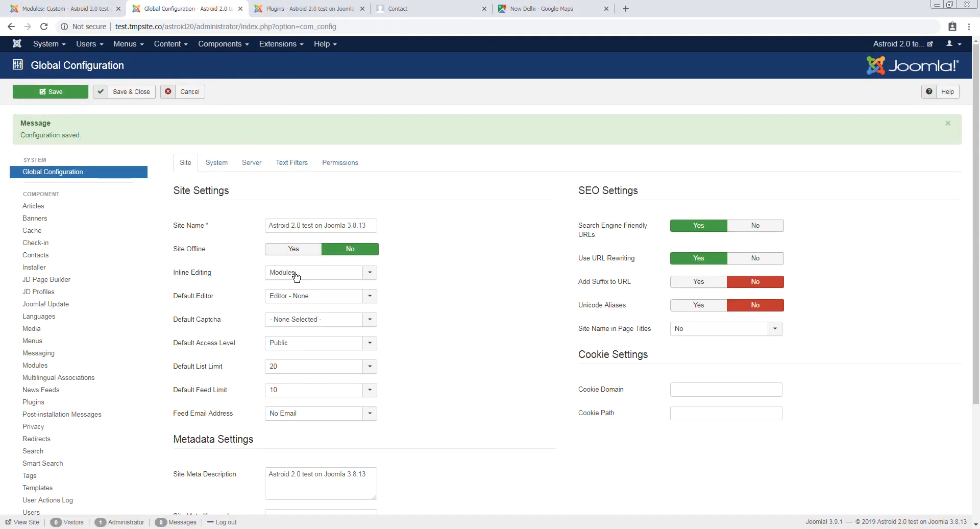
Step: Switch the default editor back to TinyMCE and return to the Google Map module editor
{"action": "left_click", "coordinate": [62, 8]}
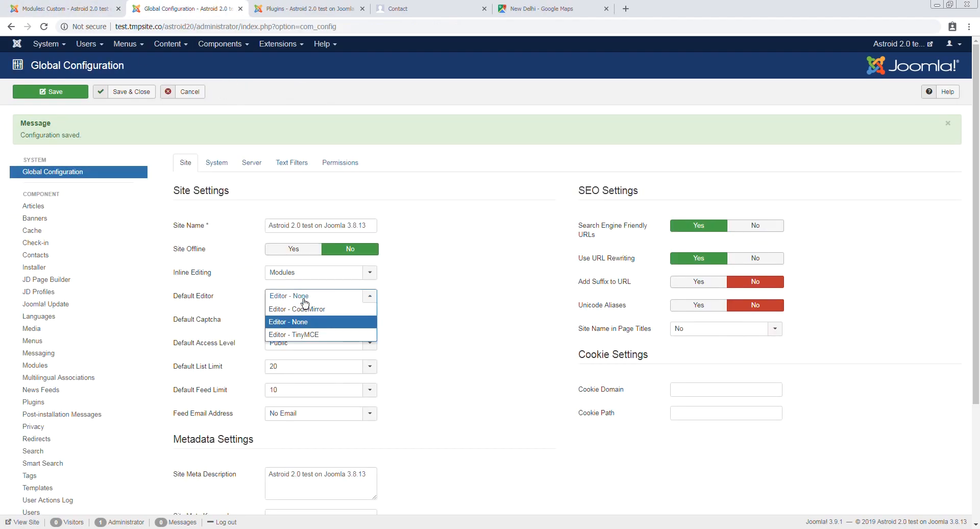
{"action": "left_click", "coordinate": [294, 335]}
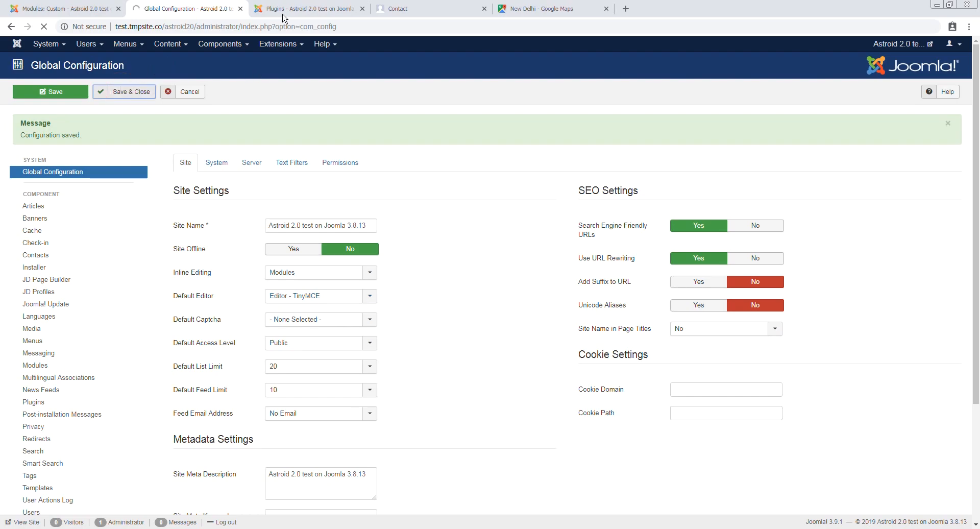
{"action": "left_click", "coordinate": [306, 8]}
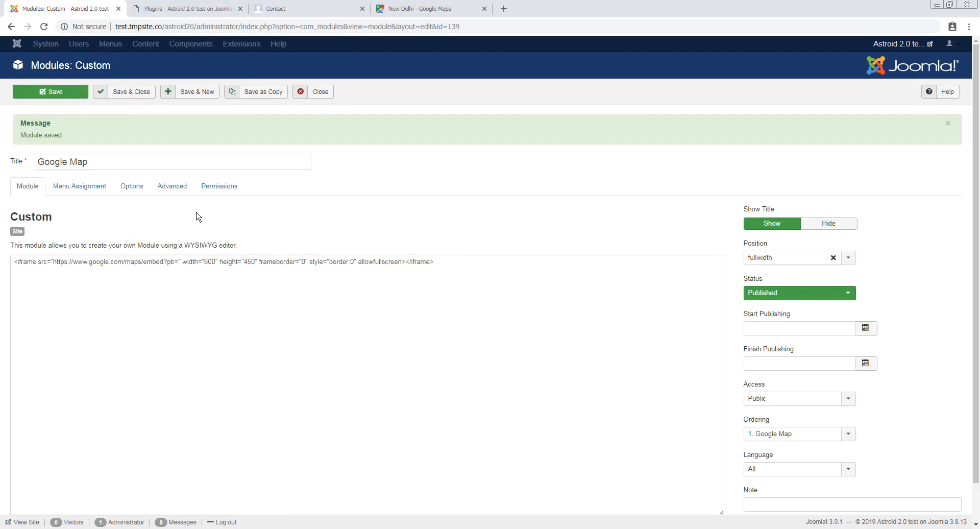
Step: Filter the Plugins list by 'tiny' and open the Editor - TinyMCE settings
{"action": "left_click", "coordinate": [185, 8]}
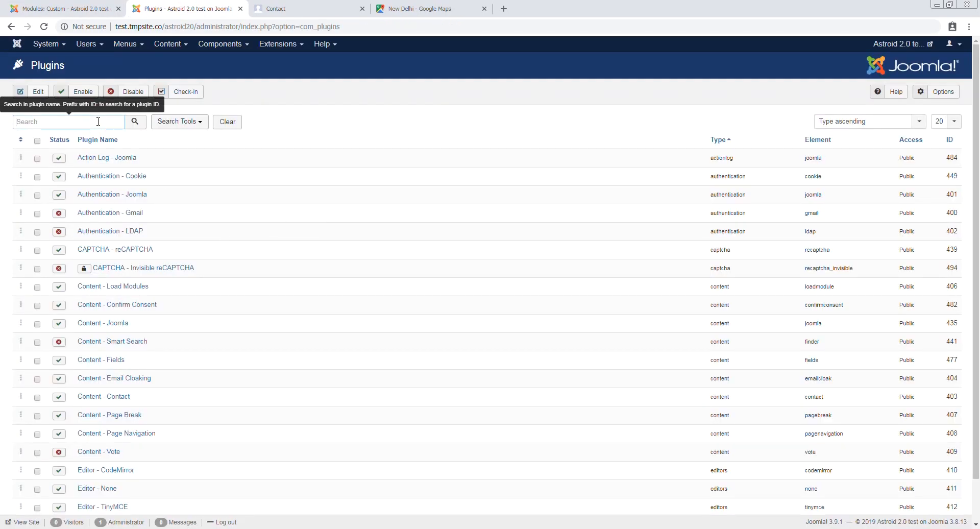
{"action": "type", "text": "tiny"}
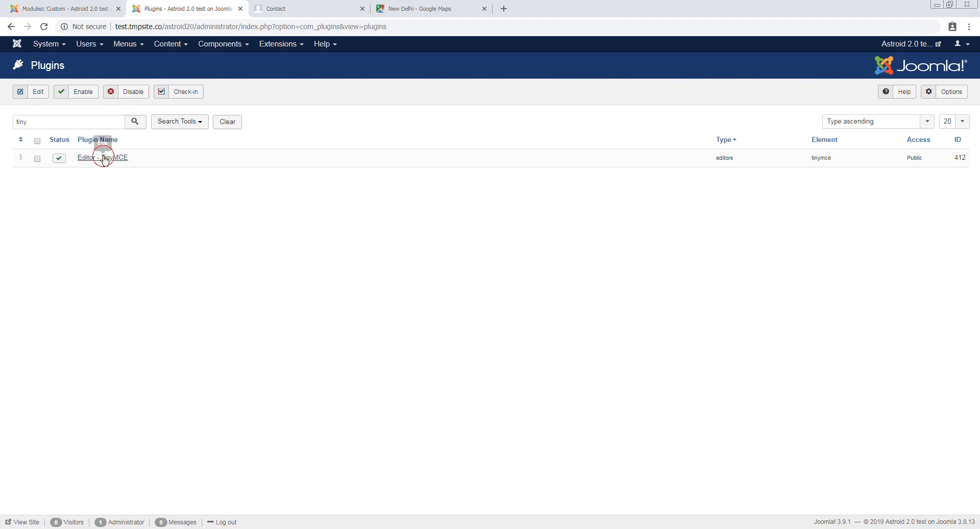
{"action": "left_click", "coordinate": [102, 158]}
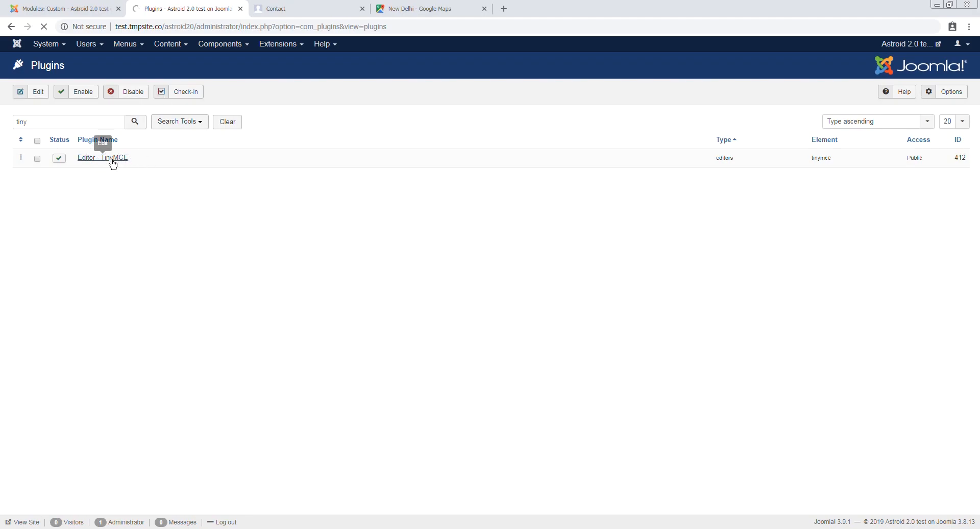
{"action": "left_click", "coordinate": [103, 158]}
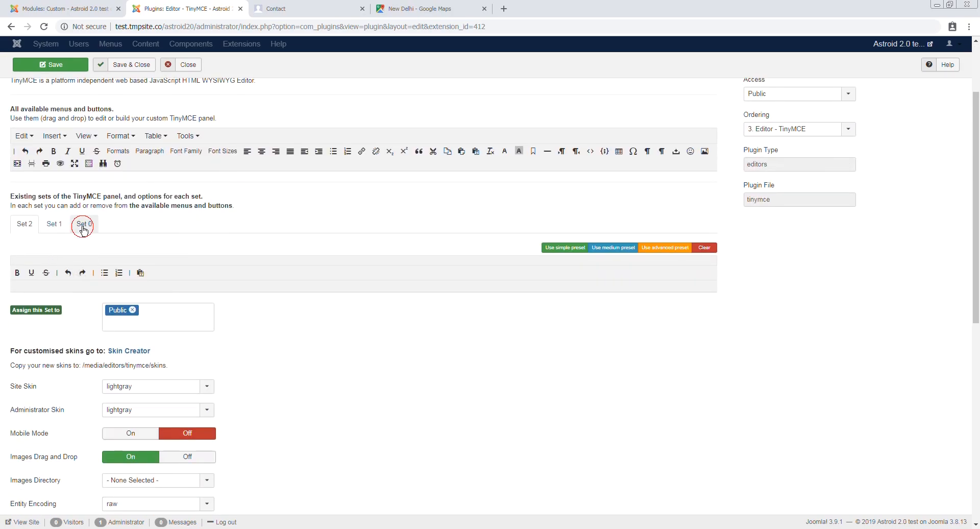
Step: Show TinyMCE Set 0 (Administrator, Editor, Super Users), comparing with Set 1 (Manager, Registered)
{"action": "left_click", "coordinate": [82, 223]}
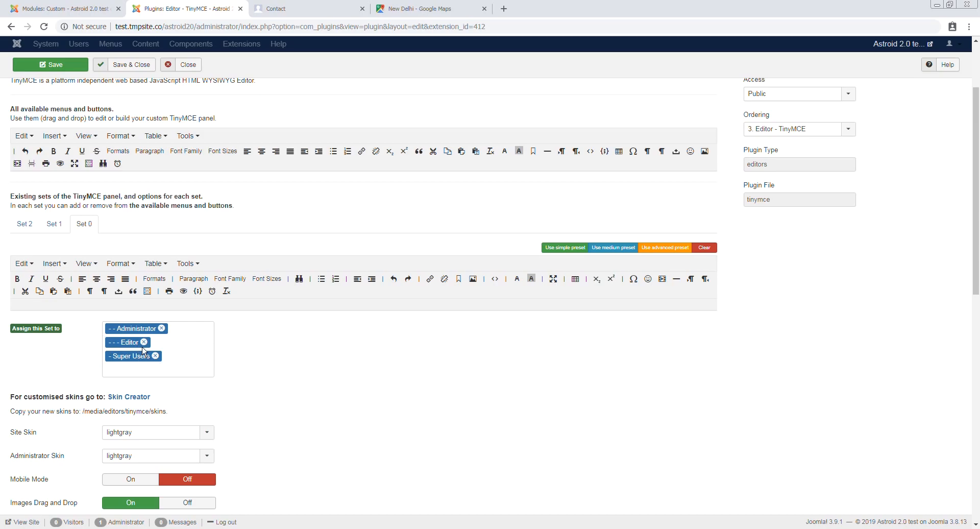
{"action": "left_click", "coordinate": [53, 223]}
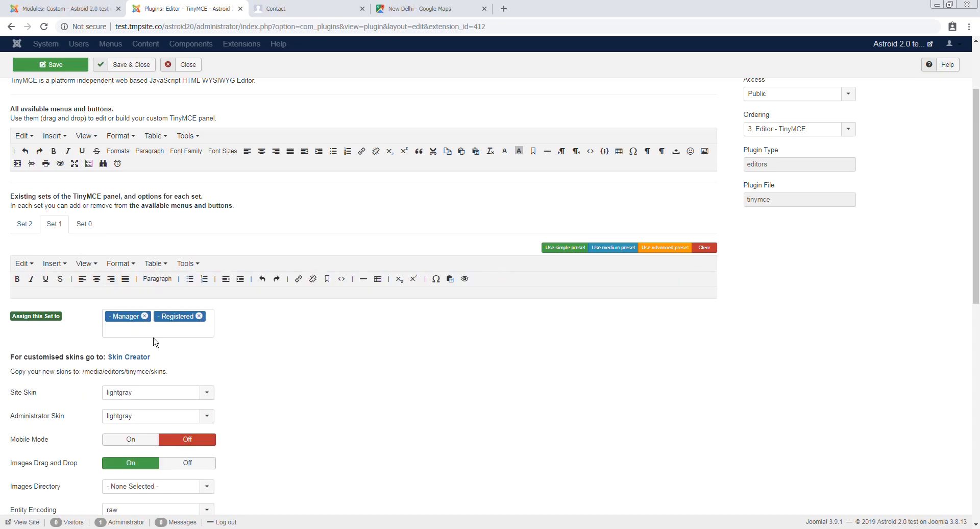
{"action": "left_click", "coordinate": [83, 224]}
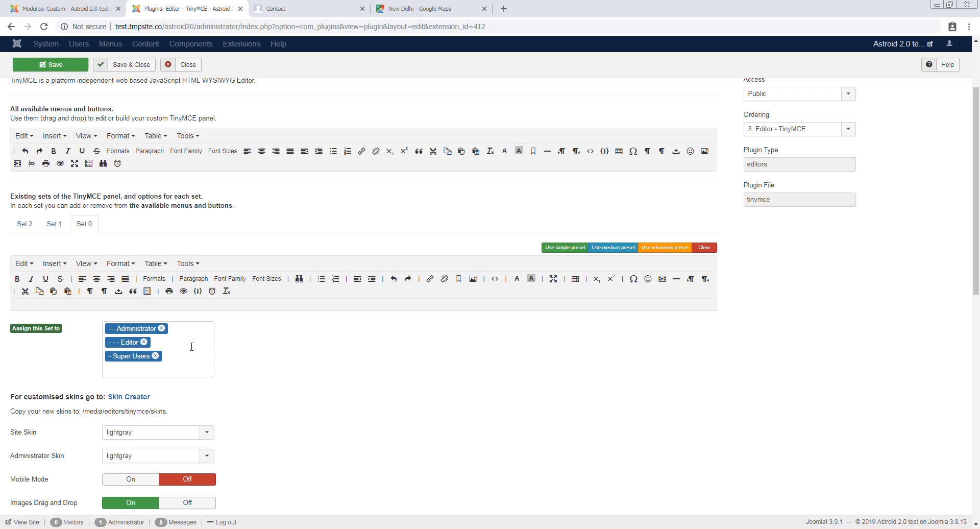
{"action": "scroll", "scroll_direction": "down", "scroll_amount": 3}
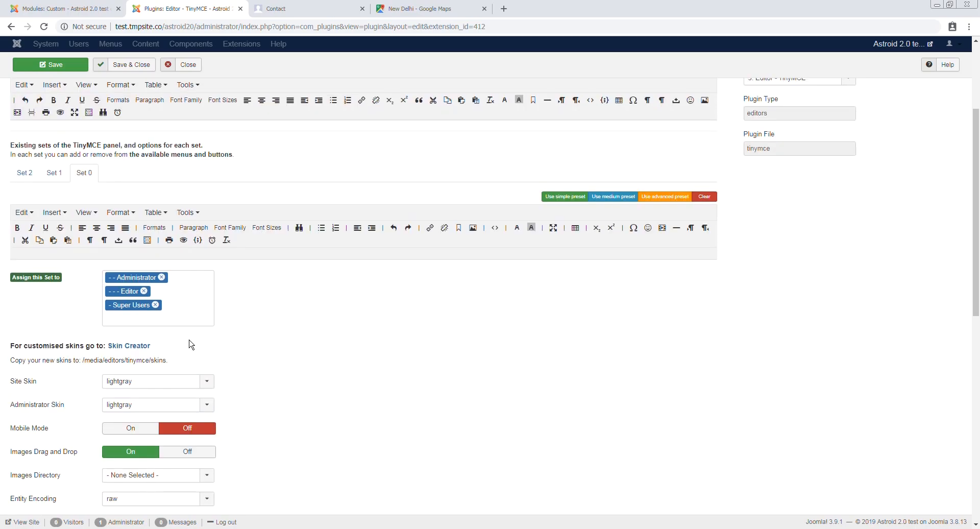
Step: Delete iframe from Prohibited Elements so the field reads 'script,applet'
{"action": "scroll", "scroll_direction": "down", "scroll_amount": 3}
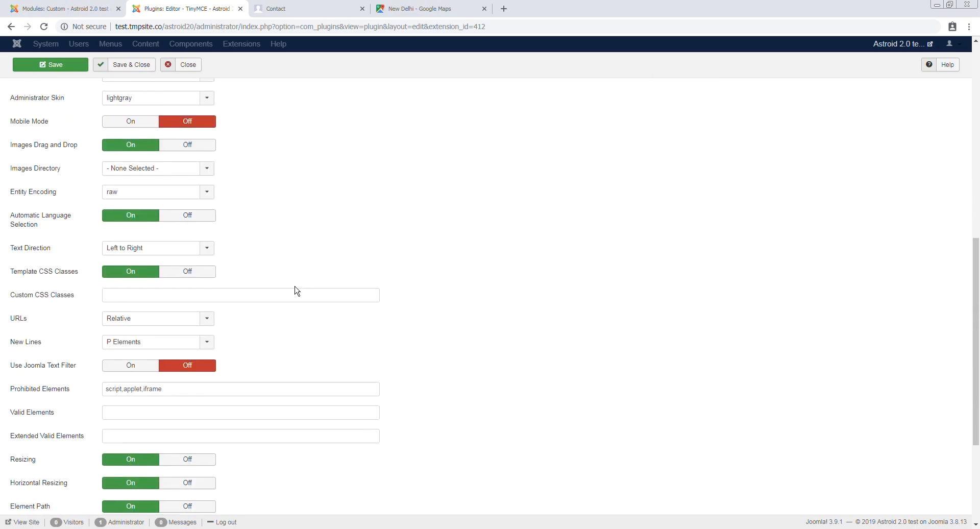
{"action": "scroll", "scroll_direction": "down", "scroll_amount": 3}
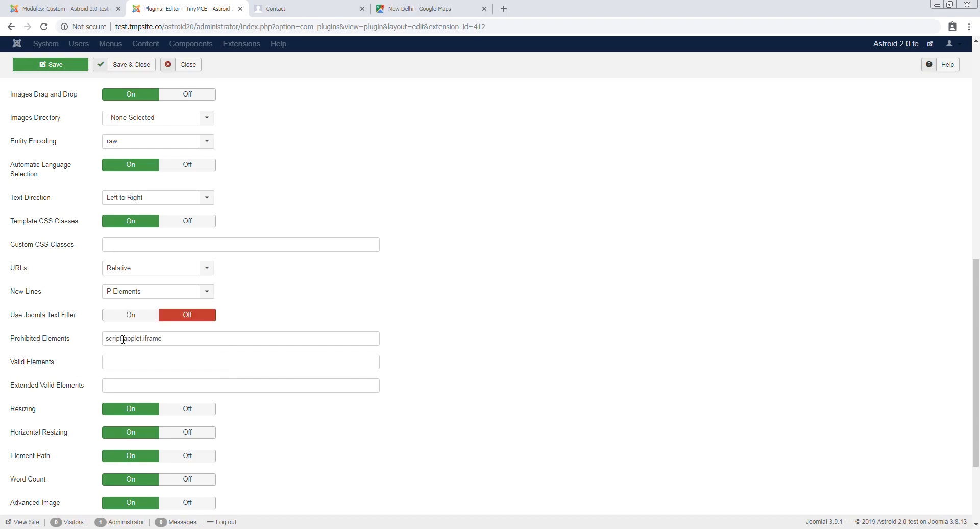
{"action": "double_click", "coordinate": [113, 338]}
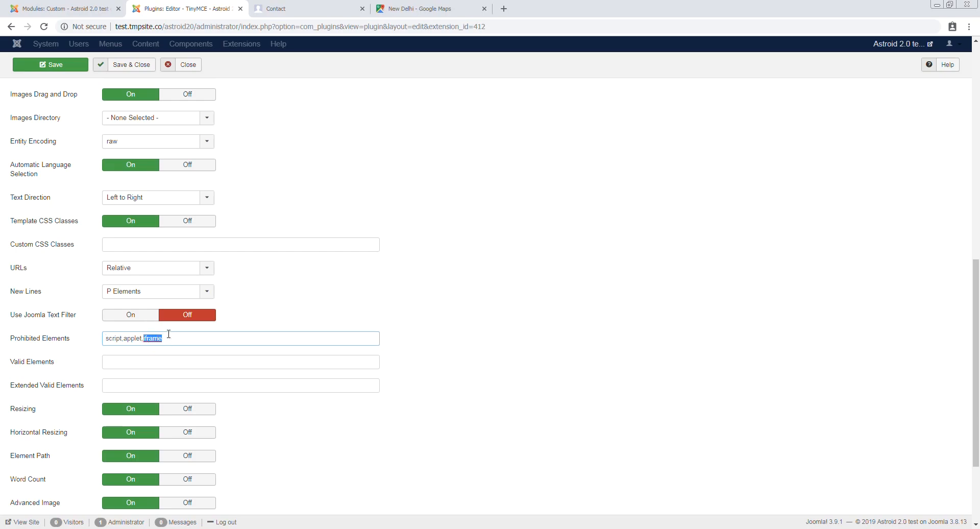
{"action": "key", "text": "Delete"}
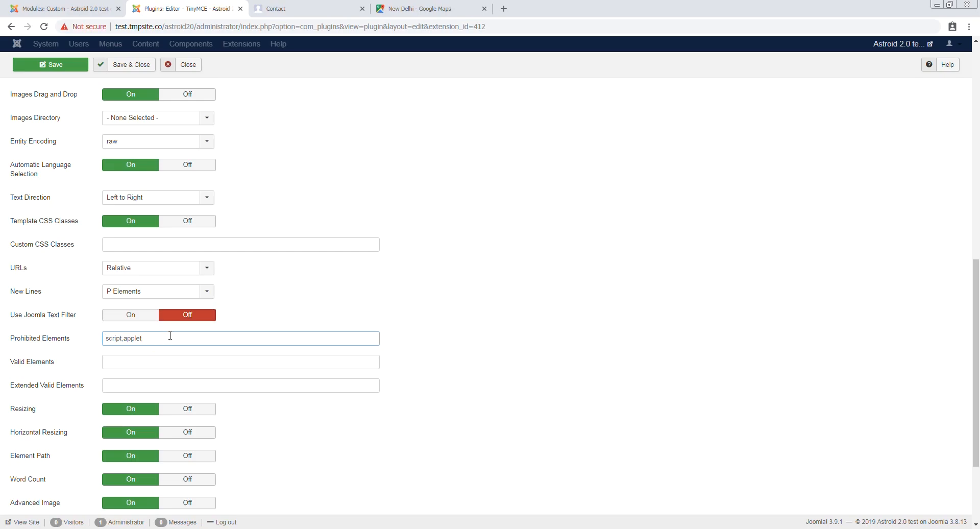
{"action": "mouse_move", "coordinate": [54, 110]}
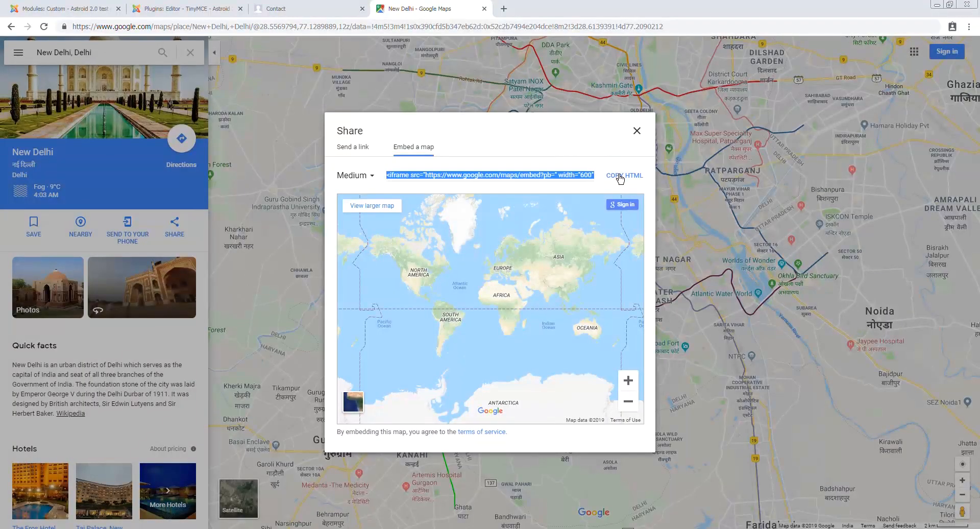
Step: Copy the 600×450 iframe embed code for the New Delhi map from Share > Embed a map
{"action": "left_click", "coordinate": [636, 131]}
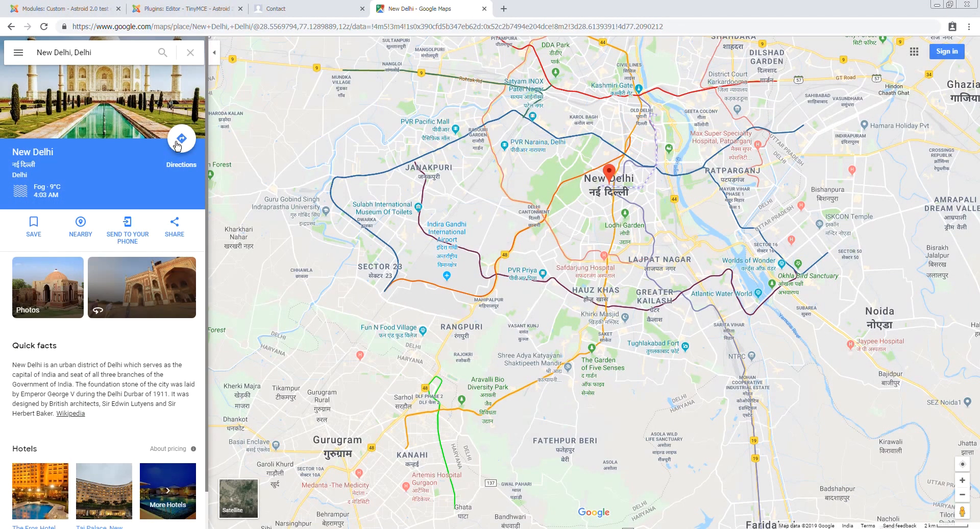
{"action": "left_click", "coordinate": [175, 227]}
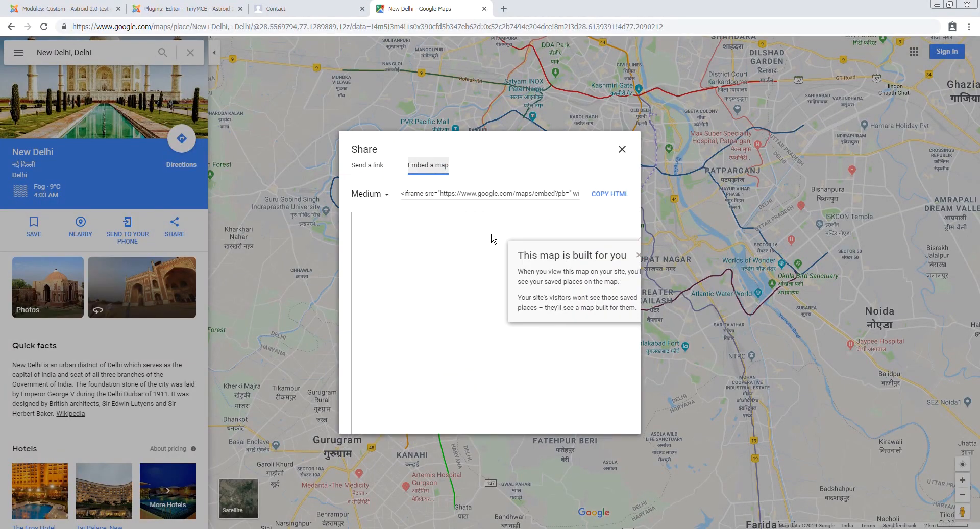
{"action": "right_click", "coordinate": [489, 176]}
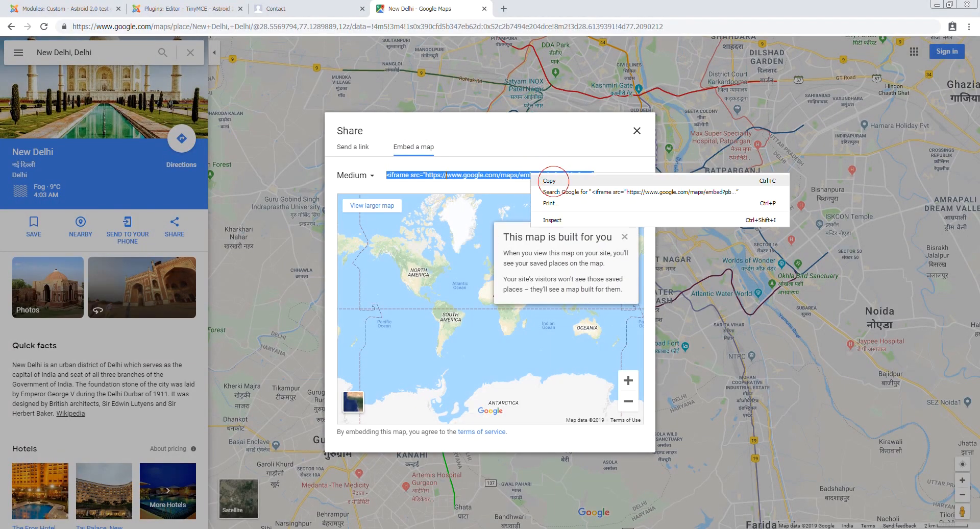
{"action": "left_click", "coordinate": [636, 130]}
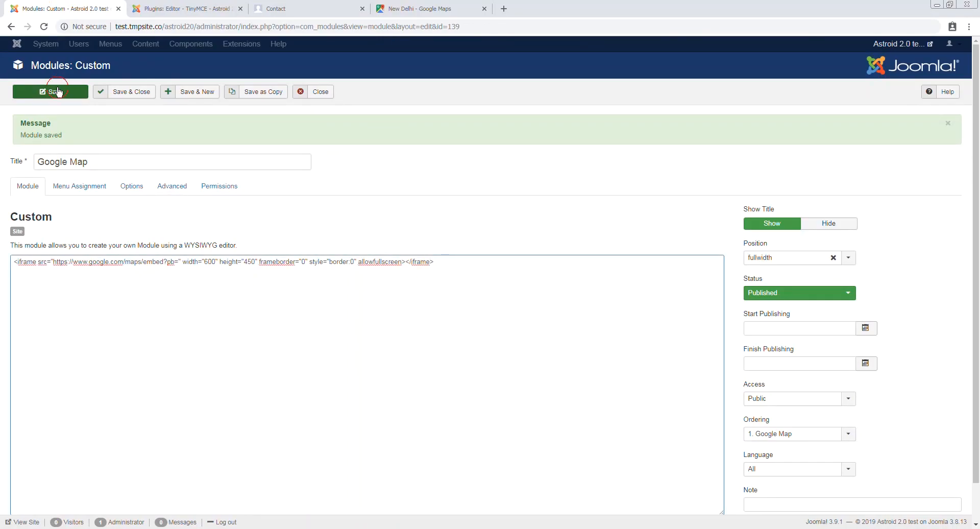
Step: Save the module with its iframe, check the map on the Contact page, and return to TinyMCE settings
{"action": "left_click", "coordinate": [50, 91]}
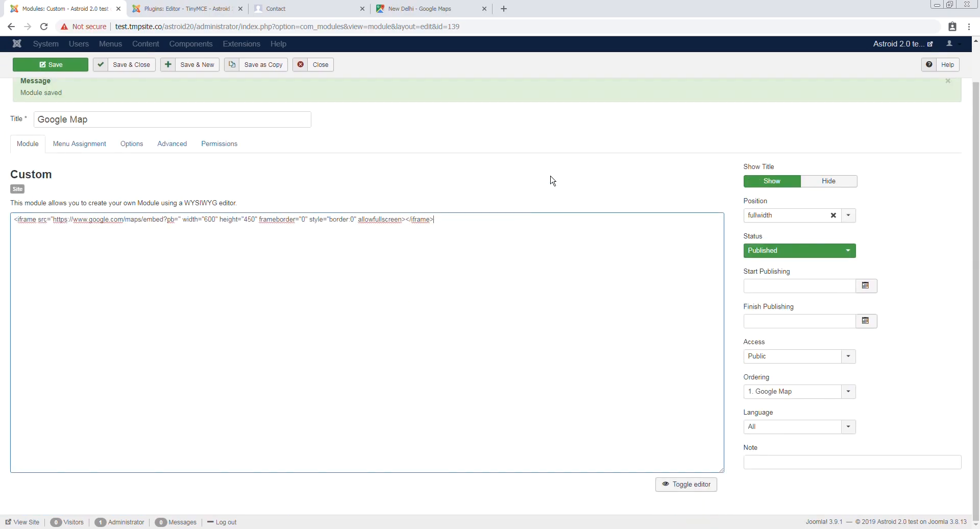
{"action": "left_click", "coordinate": [686, 484]}
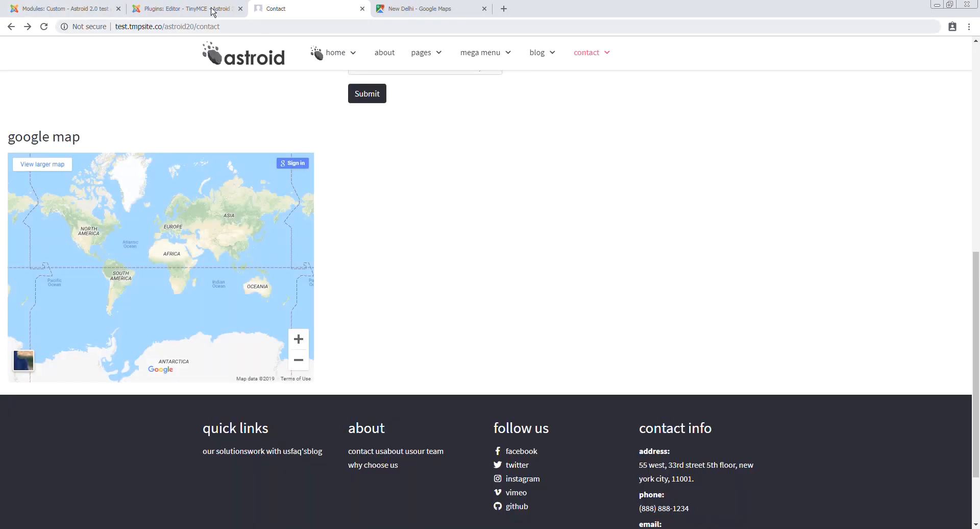
{"action": "left_click", "coordinate": [185, 8]}
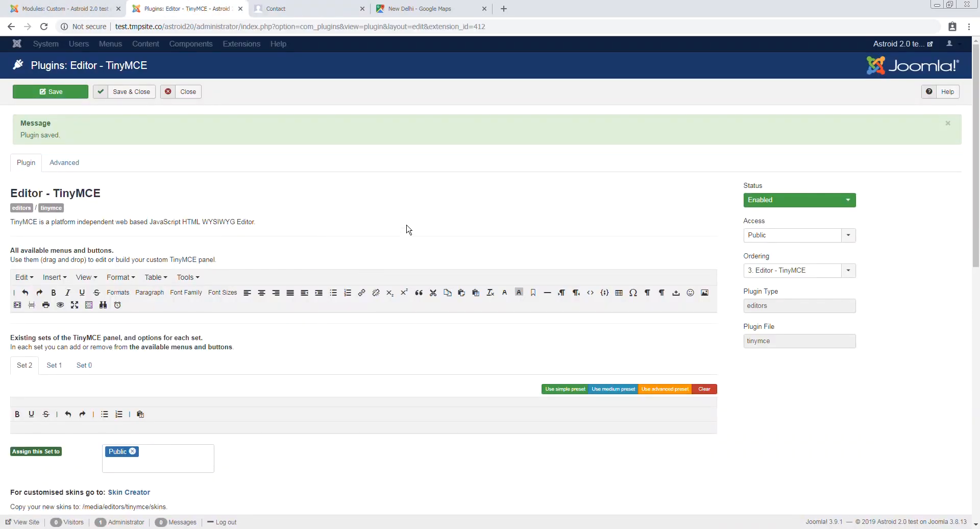
Step: Switch Use Joomla Text Filter to On and save & close the TinyMCE plugin
{"action": "scroll", "scroll_direction": "down", "scroll_amount": 3}
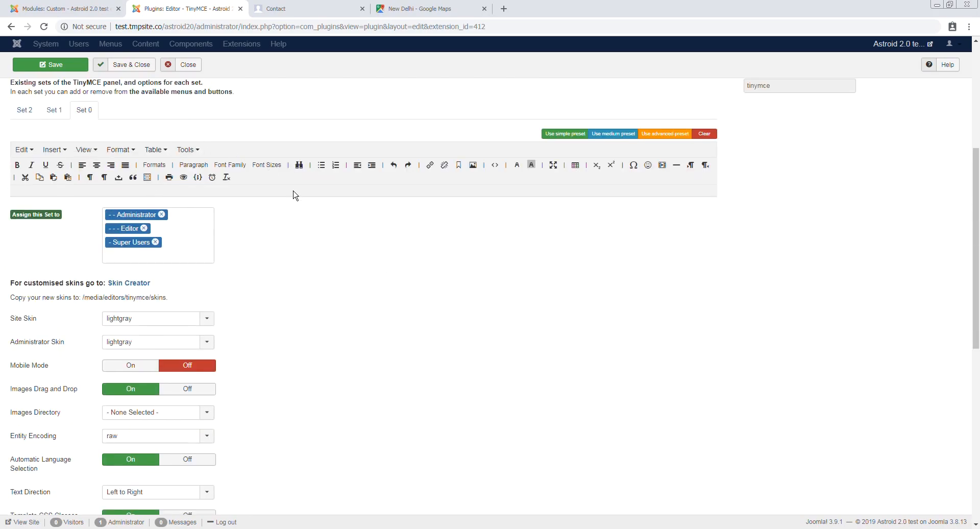
{"action": "scroll", "scroll_direction": "down", "scroll_amount": 3}
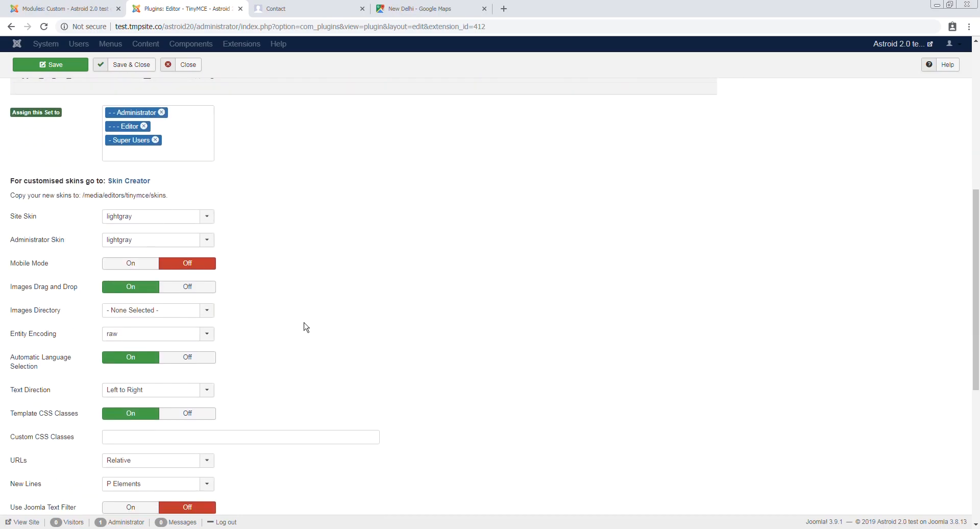
{"action": "scroll", "scroll_direction": "down", "scroll_amount": 3}
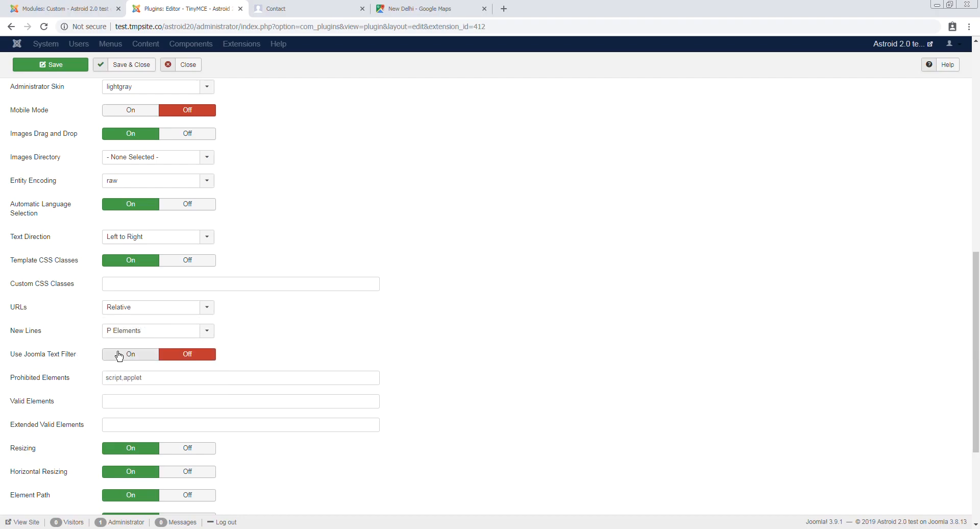
{"action": "mouse_move", "coordinate": [43, 354]}
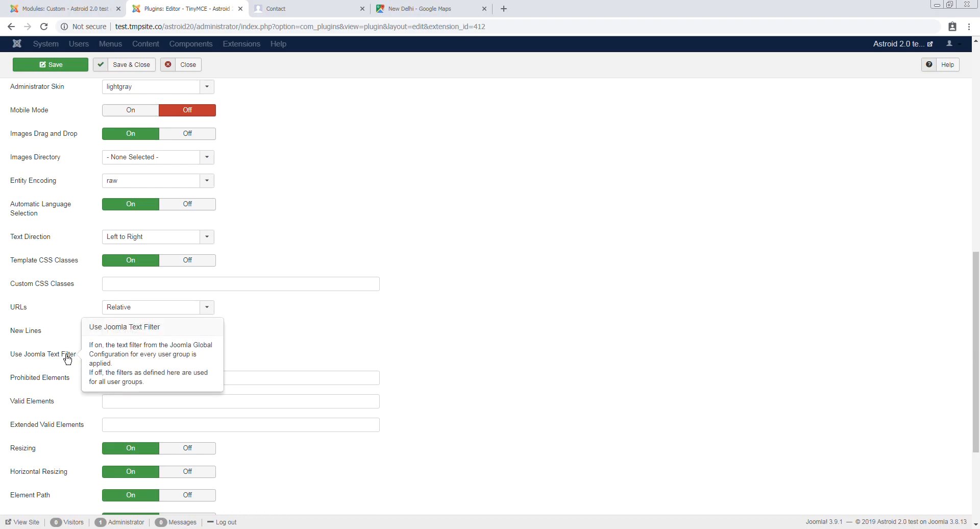
{"action": "left_click", "coordinate": [130, 355]}
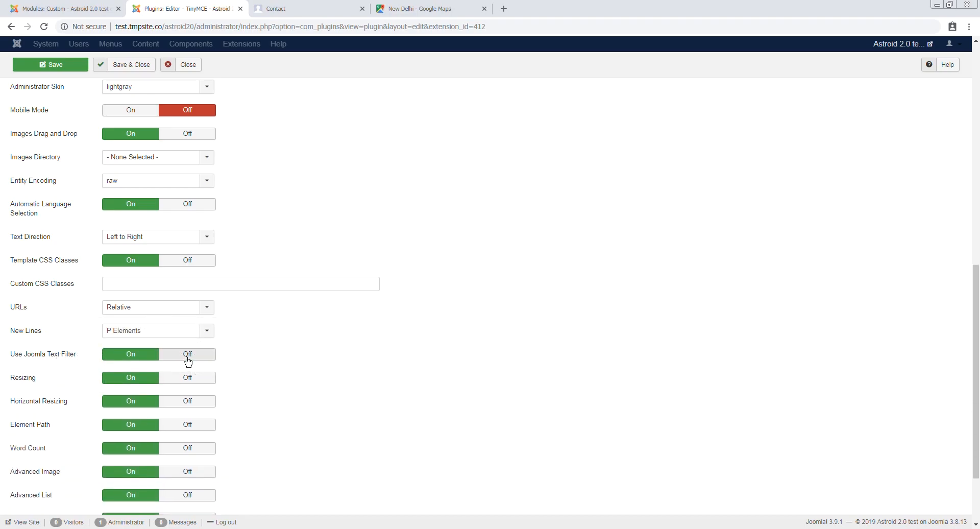
{"action": "left_click", "coordinate": [187, 354]}
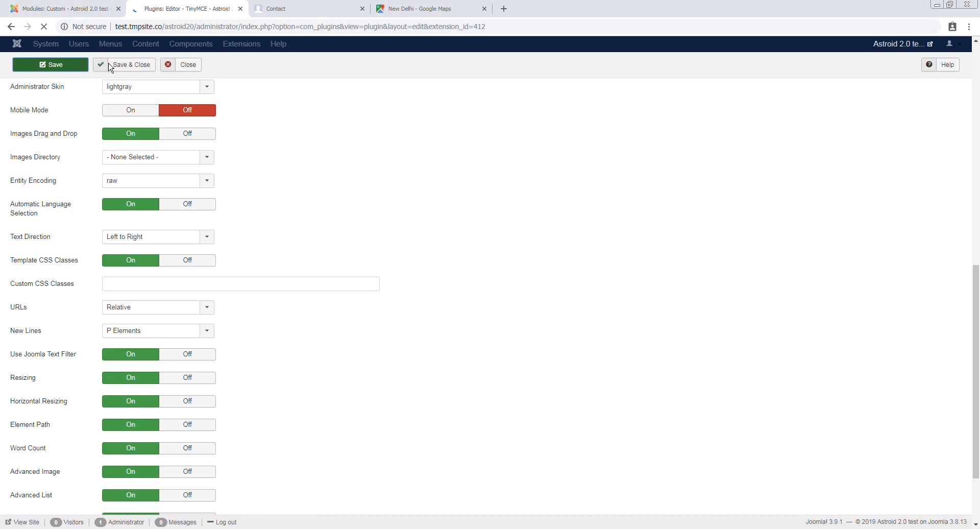
{"action": "left_click", "coordinate": [50, 64]}
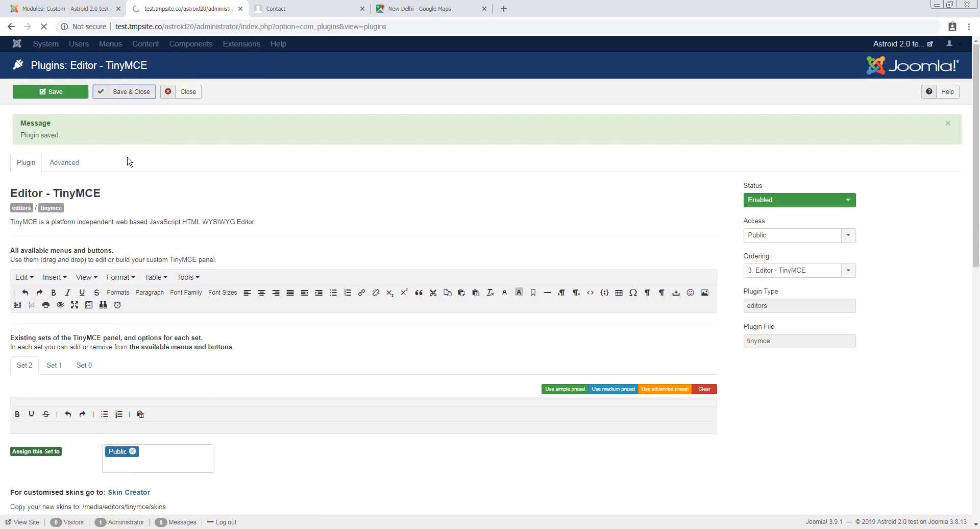
{"action": "left_click", "coordinate": [45, 44]}
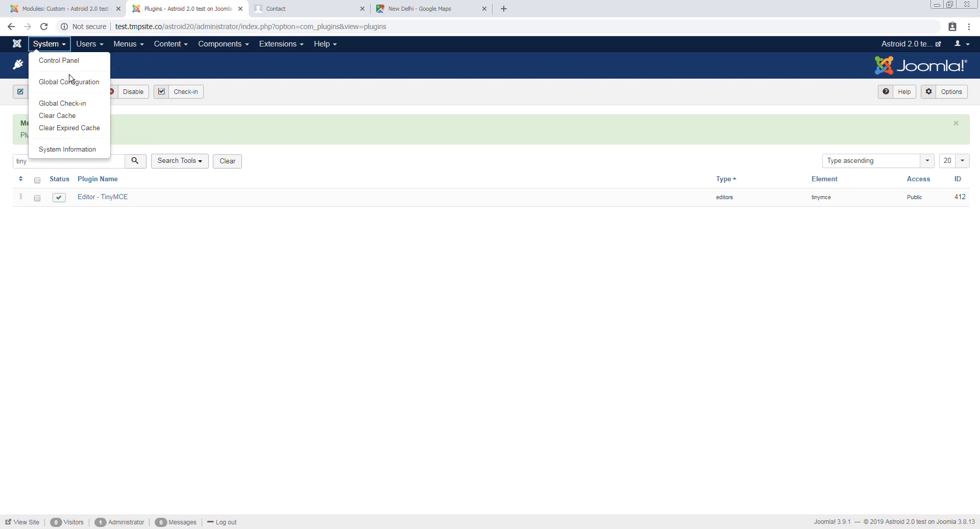
Step: Check in Global Configuration's Text Filters that Super Users have No Filtering, then save the Google Map module
{"action": "left_click", "coordinate": [68, 81]}
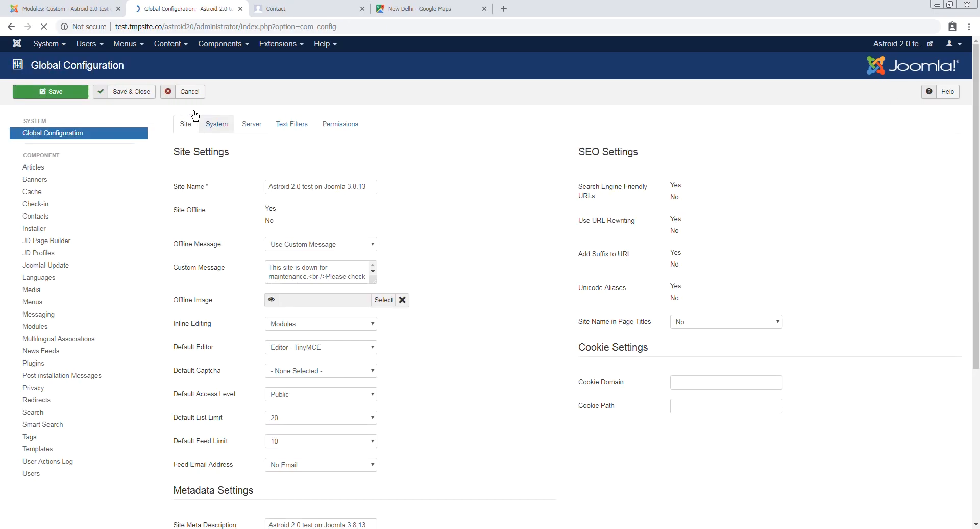
{"action": "left_click", "coordinate": [291, 124]}
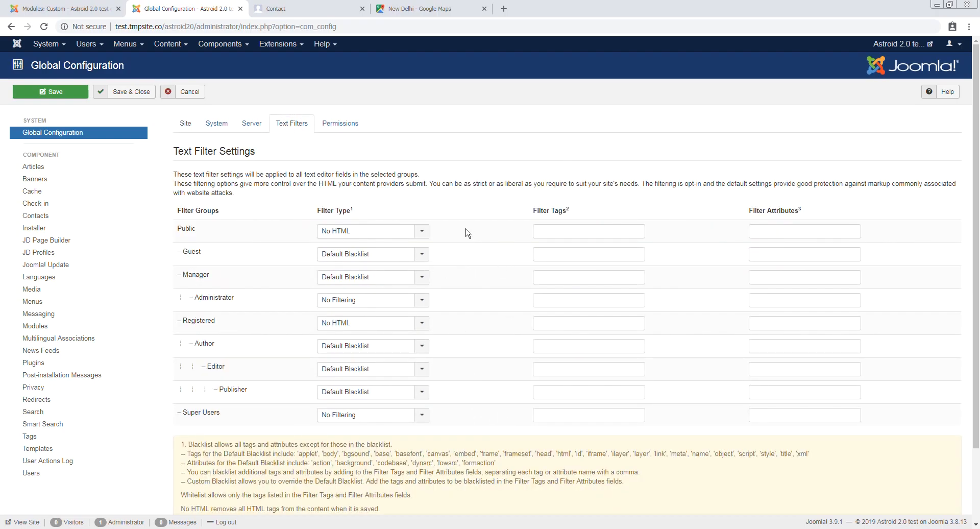
{"action": "scroll", "scroll_direction": "down", "scroll_amount": 3}
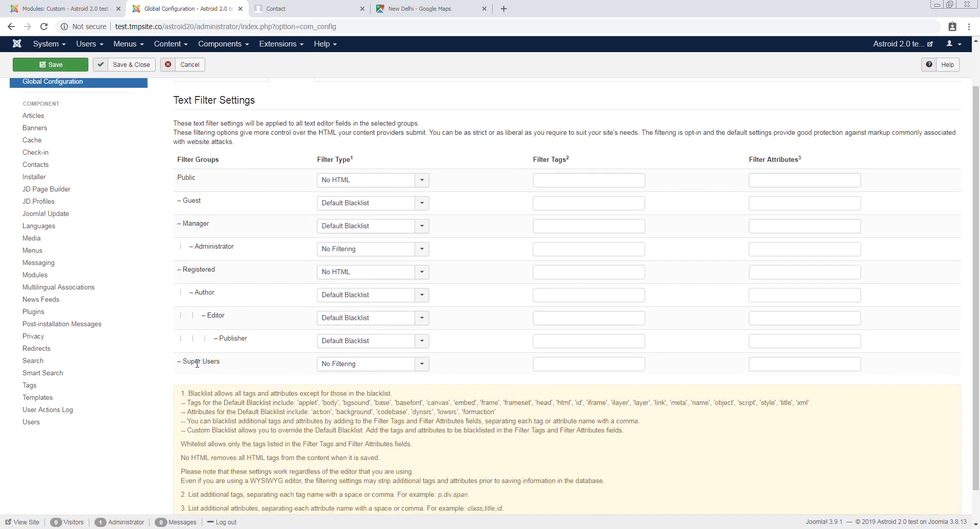
{"action": "scroll", "scroll_direction": "down", "scroll_amount": 3}
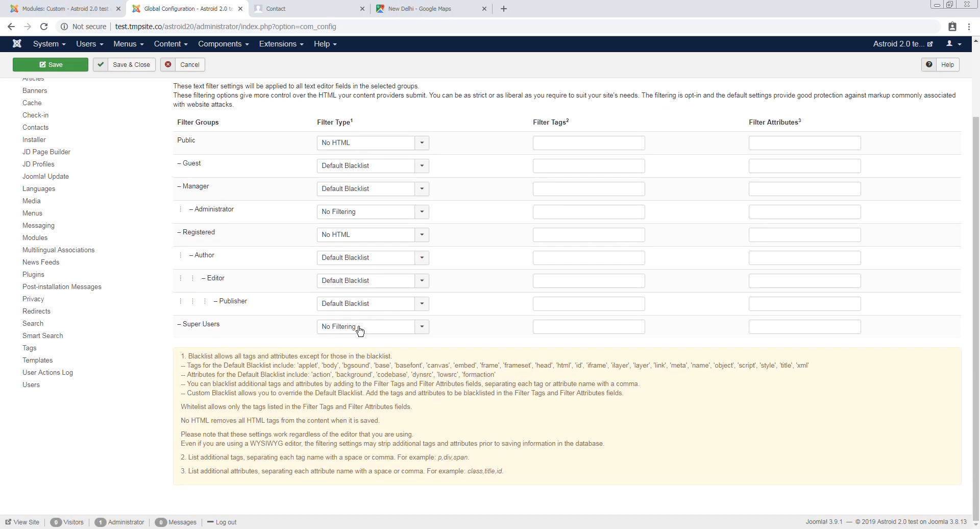
{"action": "left_click", "coordinate": [371, 327]}
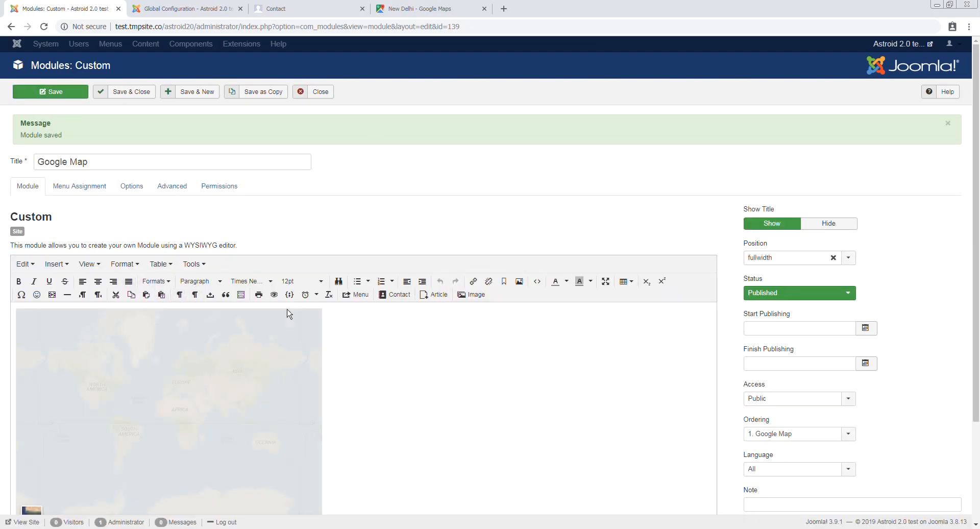
Step: Verify the module's raw HTML still contains the Google Maps iframe and return to the visual view
{"action": "left_click", "coordinate": [685, 484]}
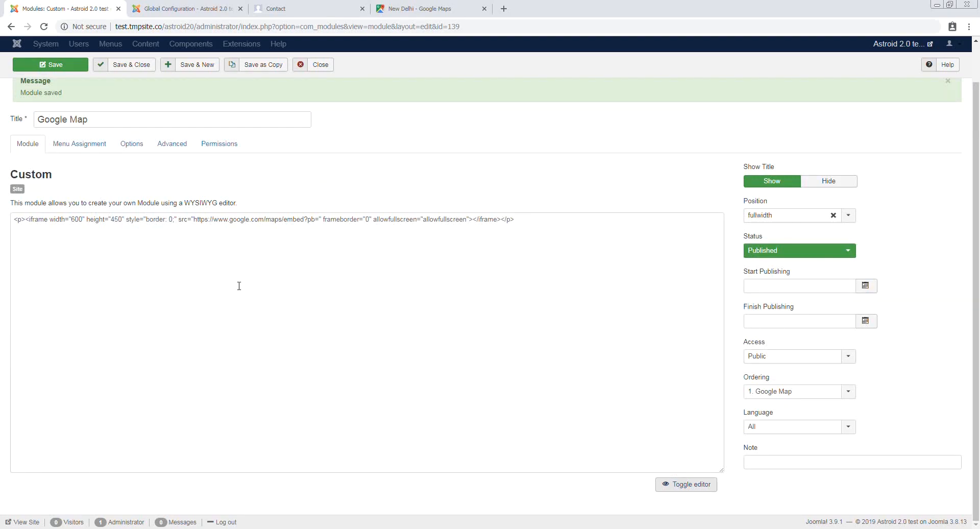
{"action": "left_click", "coordinate": [686, 484]}
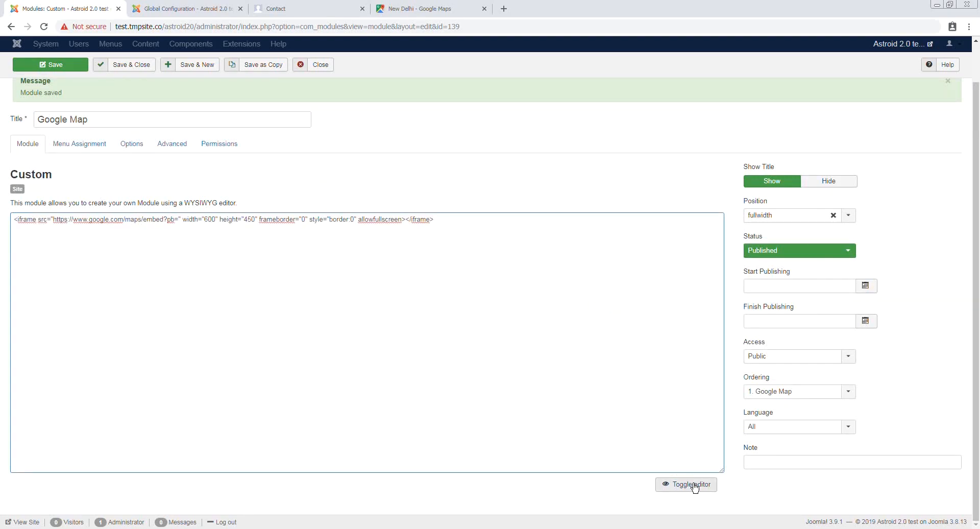
{"action": "left_click", "coordinate": [686, 484]}
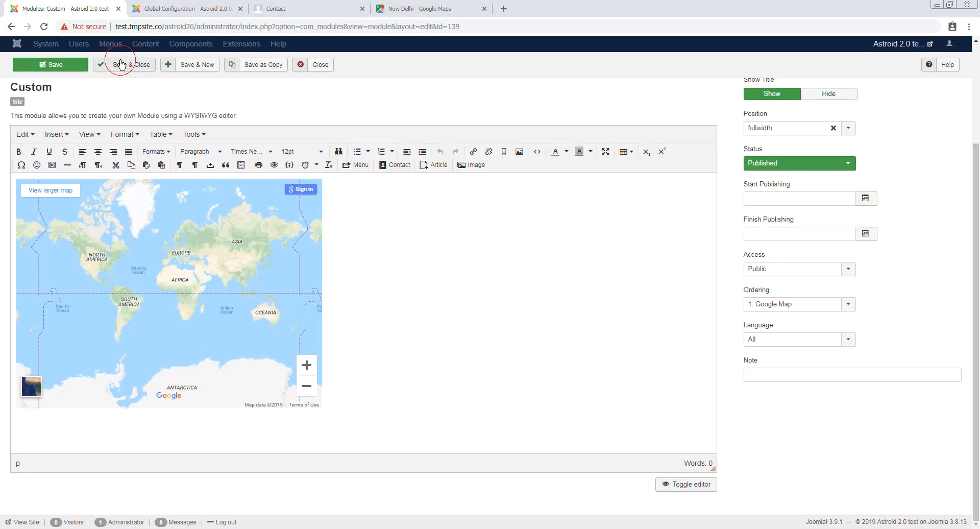
Step: Save and close the Google Map module, leaving it listed in the fullwidth position
{"action": "left_click", "coordinate": [129, 64]}
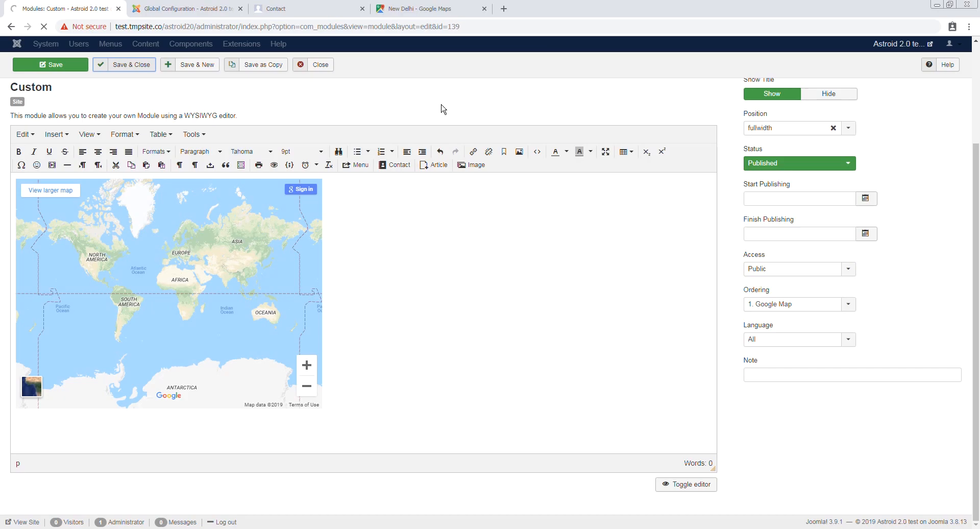
{"action": "left_click", "coordinate": [314, 65]}
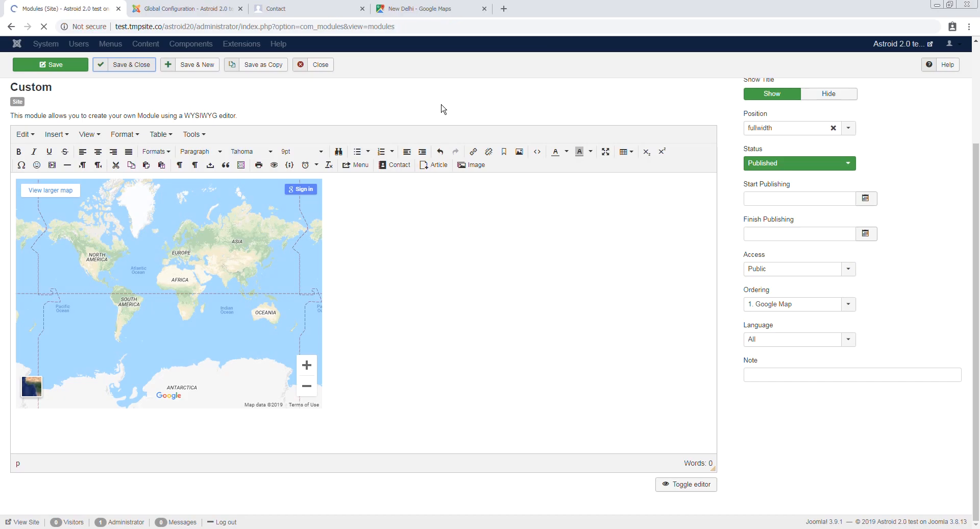
{"action": "left_click", "coordinate": [131, 65]}
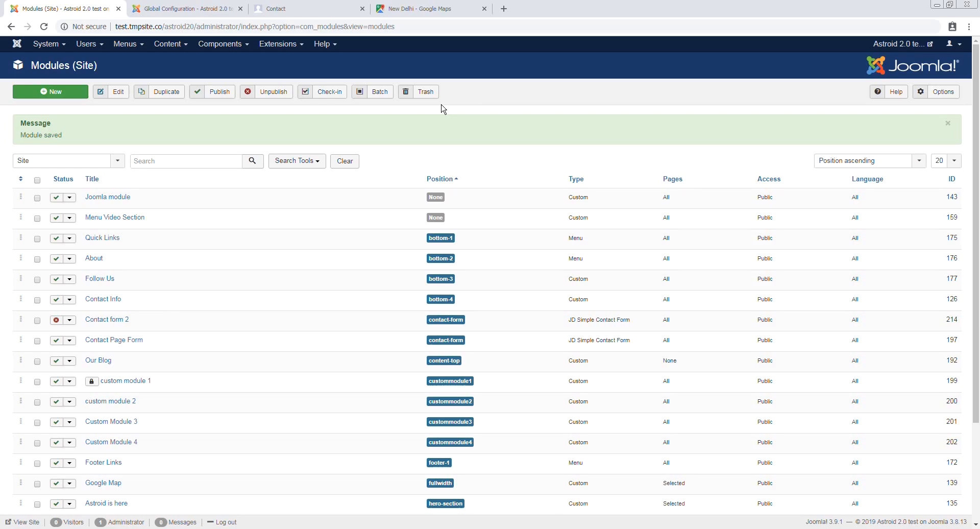
{"action": "mouse_move", "coordinate": [315, 91]}
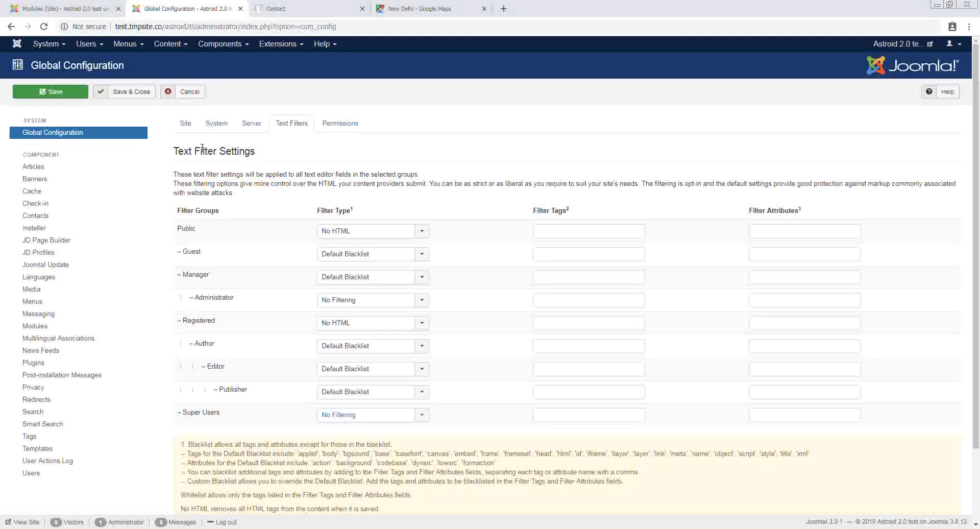
Step: Confirm on the Site settings that inline editing stays on Modules and TinyMCE remains the default editor
{"action": "left_click", "coordinate": [185, 124]}
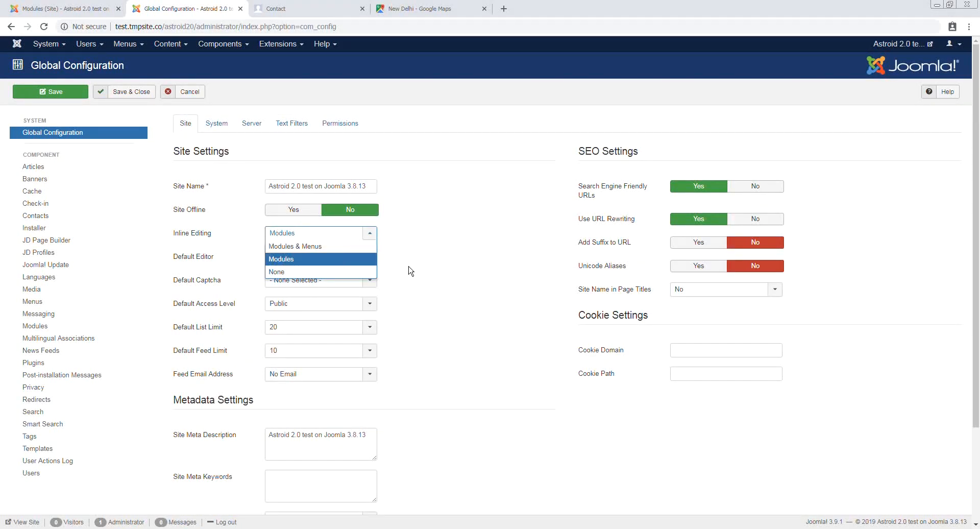
{"action": "left_click", "coordinate": [281, 258]}
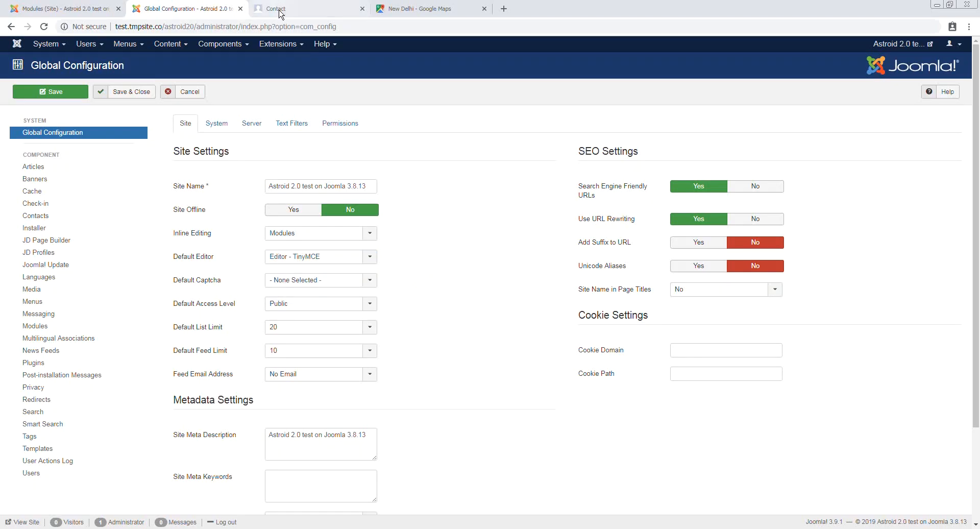
{"action": "left_click", "coordinate": [278, 44]}
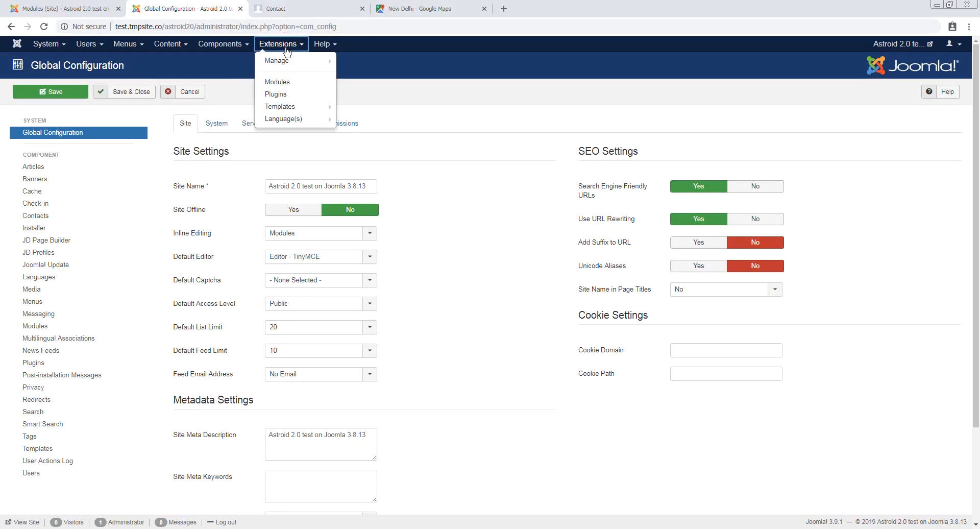
{"action": "mouse_move", "coordinate": [369, 132]}
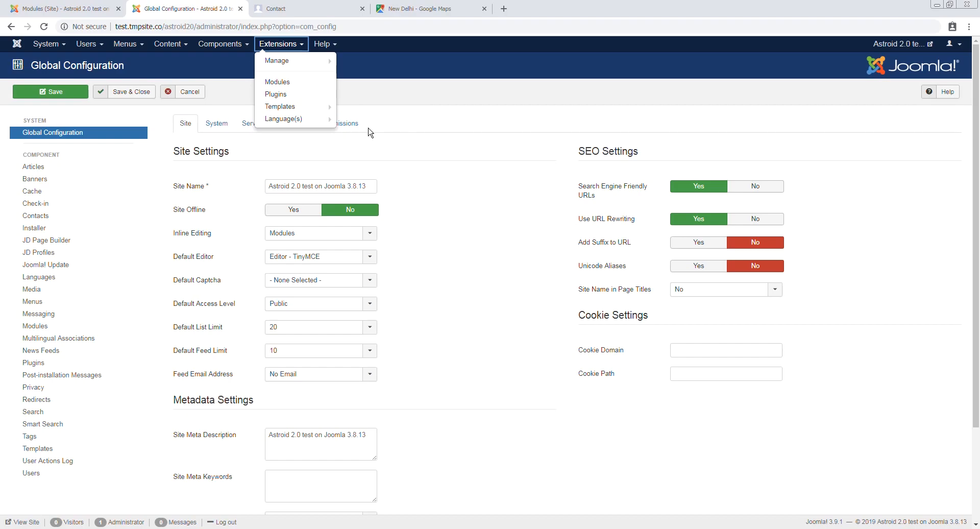
{"action": "left_click", "coordinate": [320, 256]}
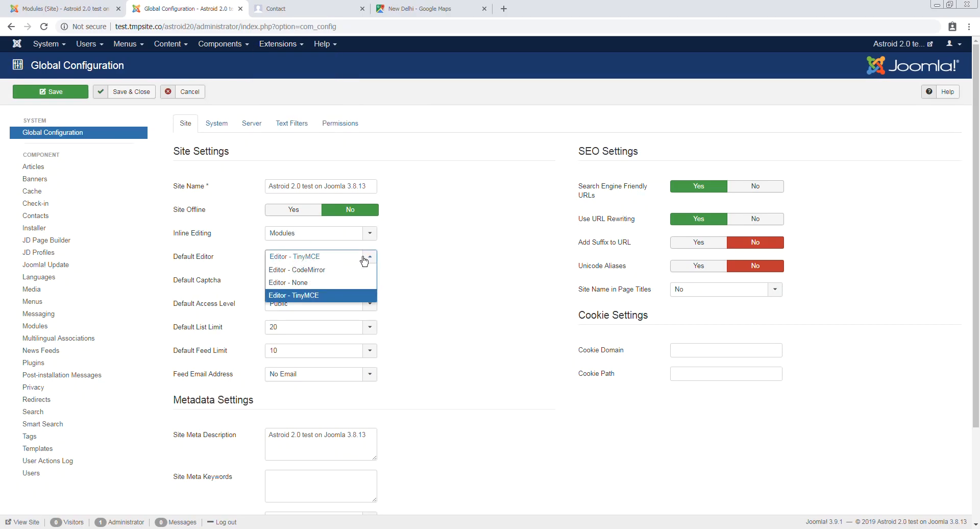
{"action": "left_click", "coordinate": [278, 44]}
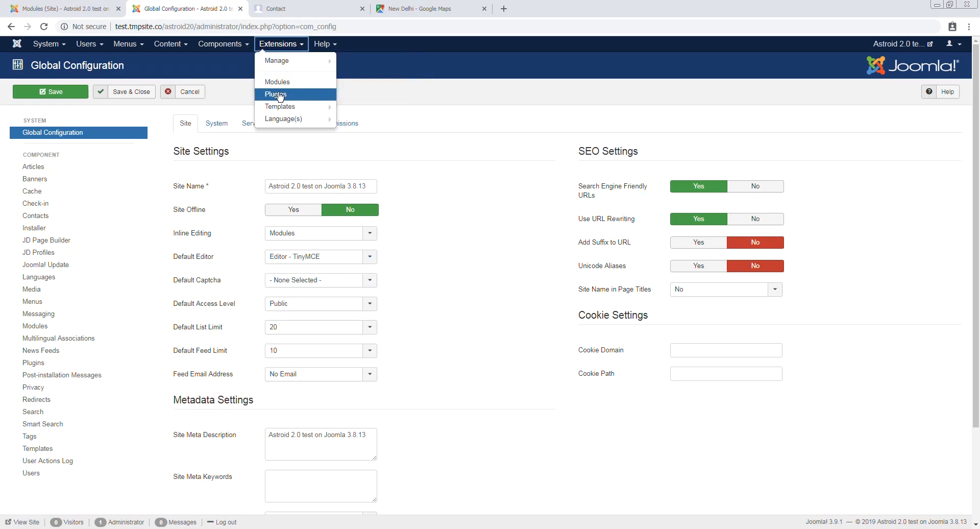
{"action": "mouse_move", "coordinate": [430, 123]}
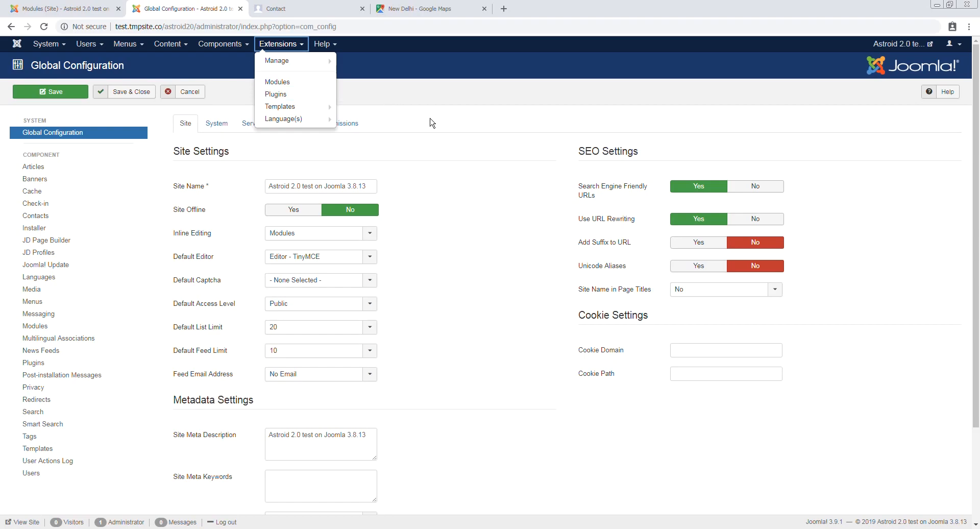
{"action": "mouse_move", "coordinate": [434, 137]}
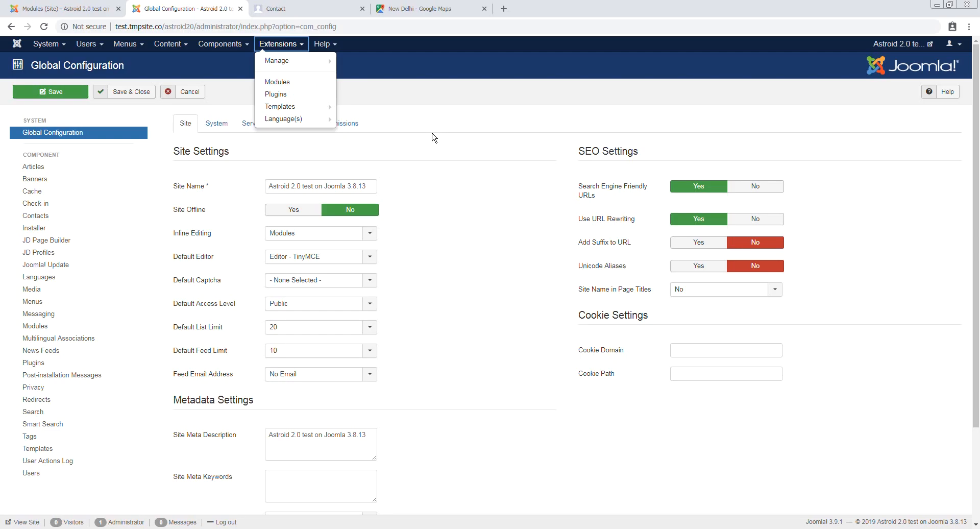
{"action": "mouse_move", "coordinate": [402, 142]}
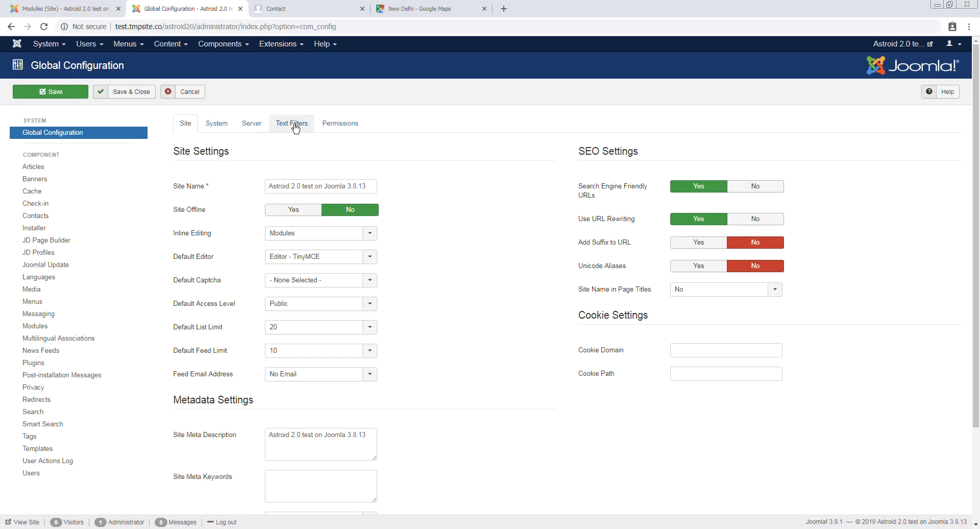
Step: Recheck the Text Filters, then view the live Contact page showing the embedded Google map
{"action": "left_click", "coordinate": [291, 124]}
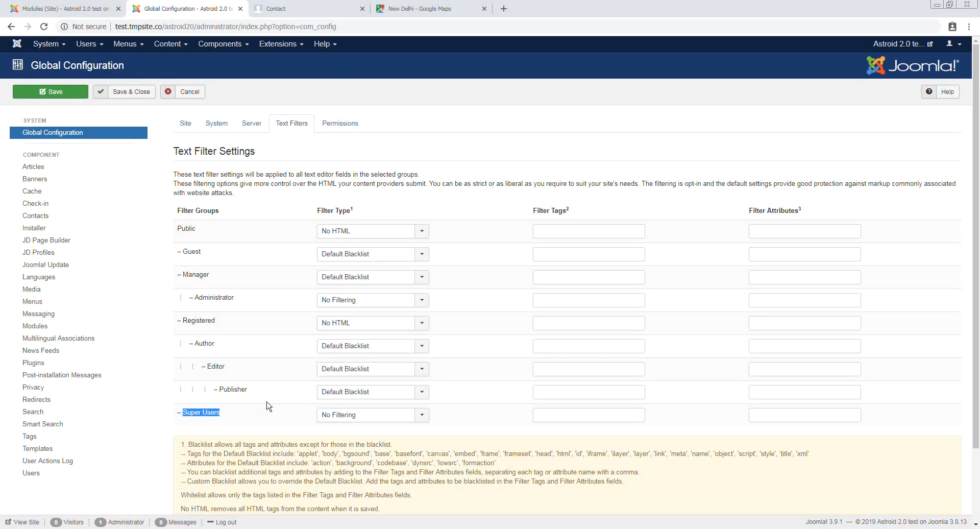
{"action": "scroll", "scroll_direction": "down", "scroll_amount": 3}
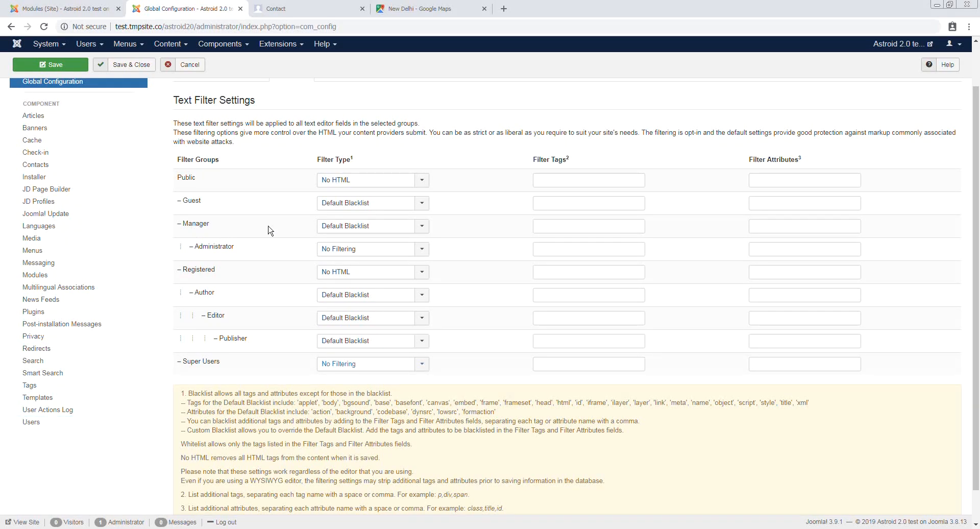
{"action": "left_click", "coordinate": [300, 8]}
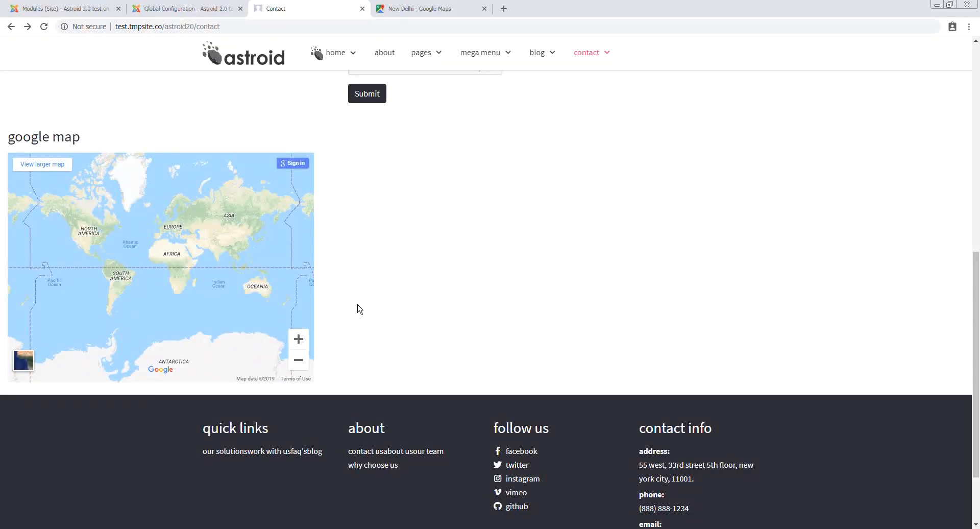